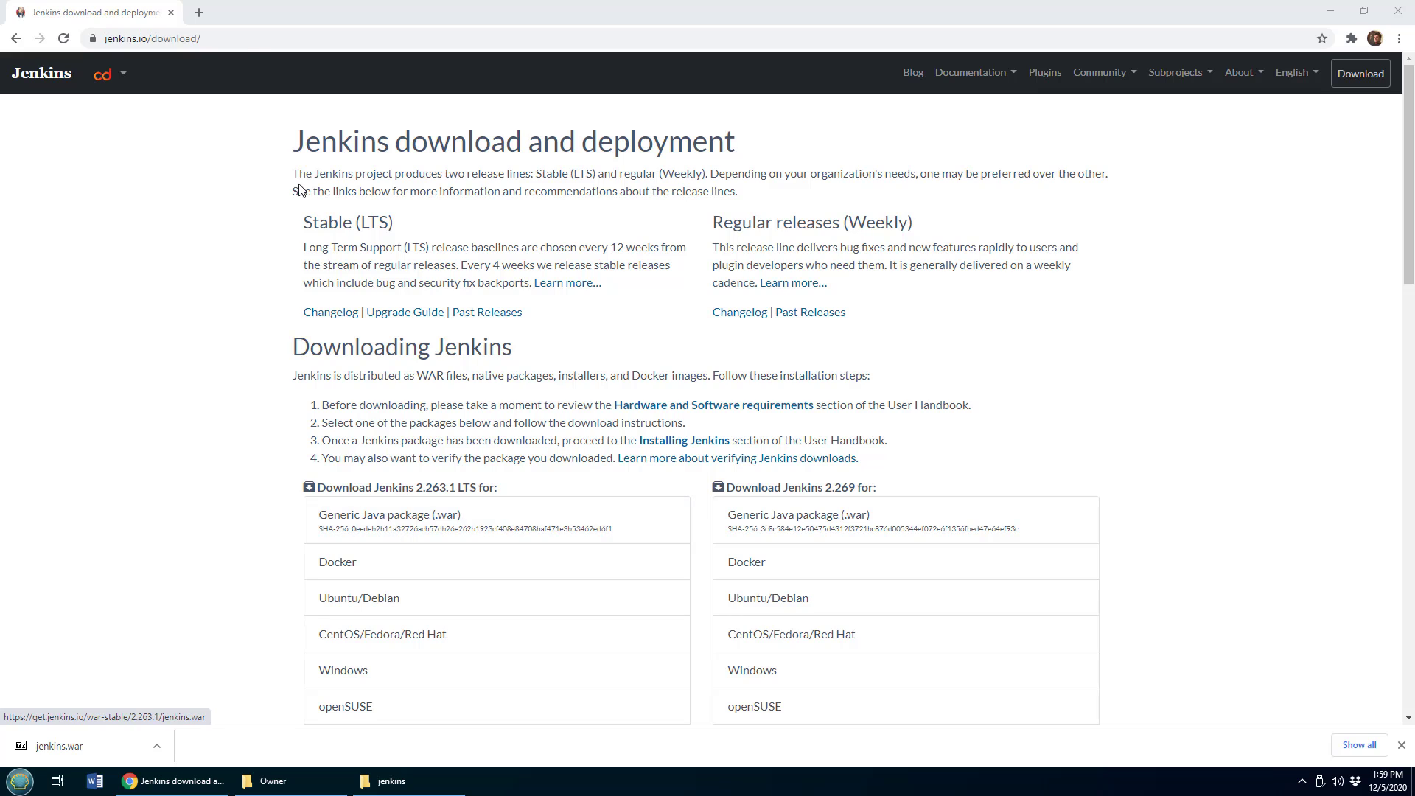
- Open the C:\_tools\jenkins folder containing jenkins.war in File Explorer
{"action": "left_click", "coordinate": [407, 781]}
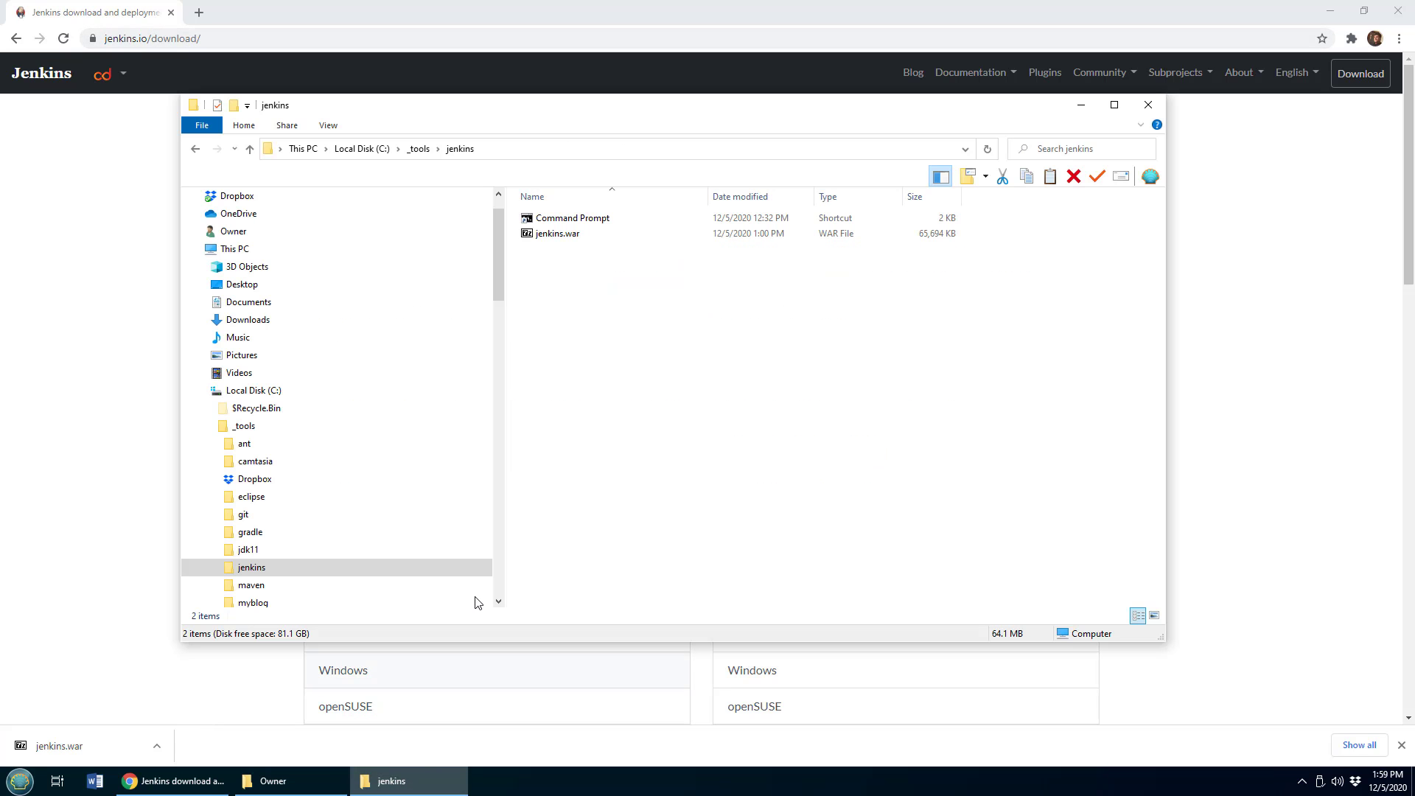
{"action": "left_click", "coordinate": [206, 426]}
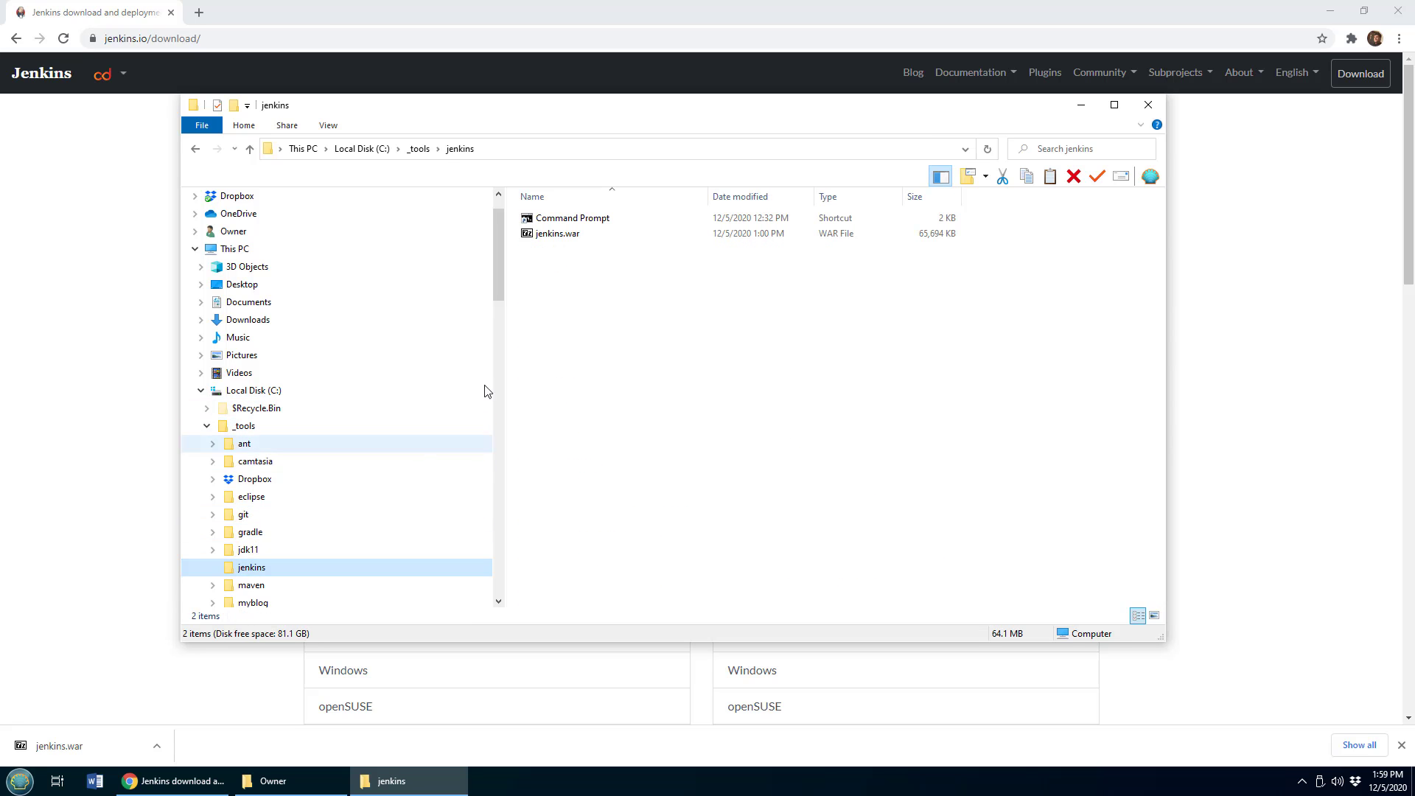
- Open a Command Prompt in the jenkins folder and confirm Java 11.0.9 with java -version
{"action": "double_click", "coordinate": [573, 218]}
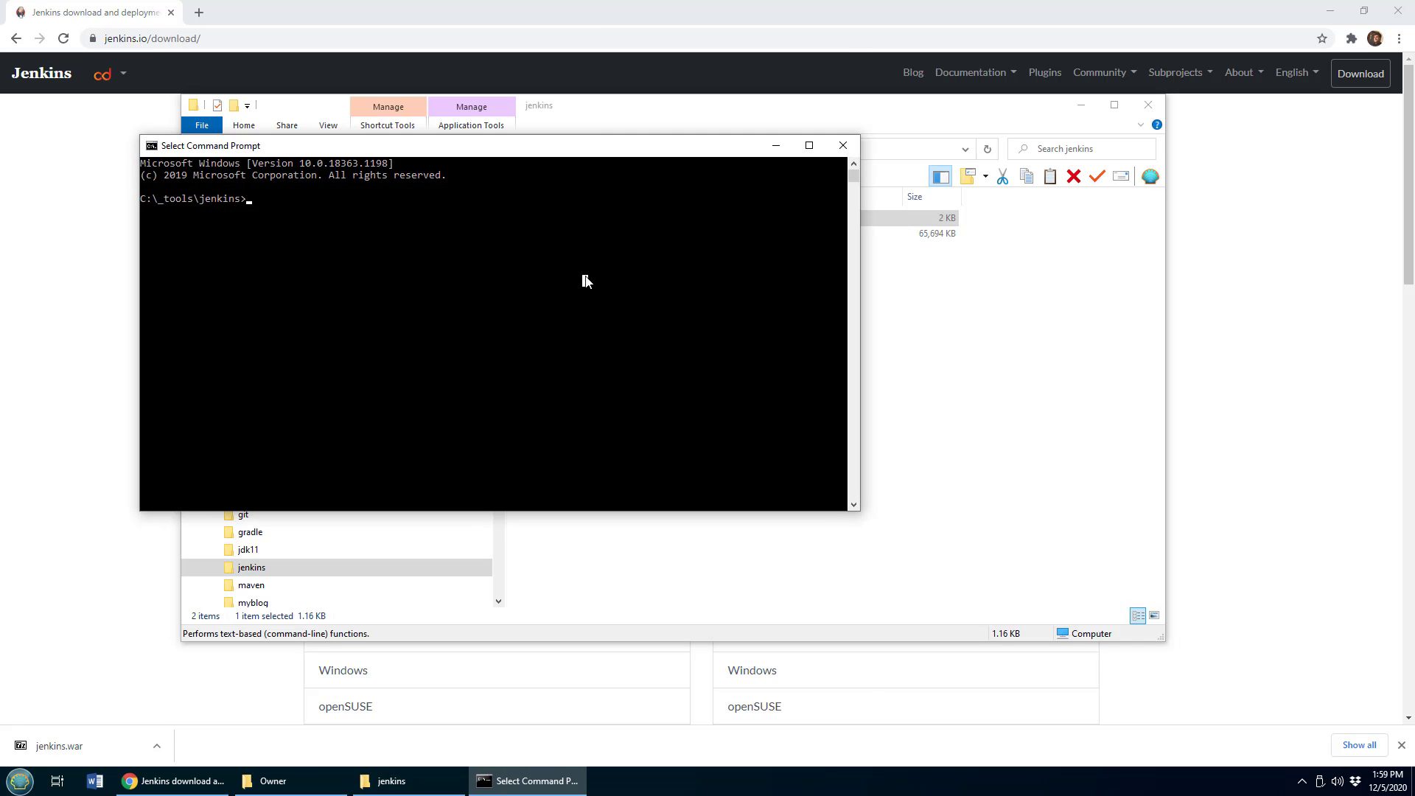
{"action": "type", "text": "java"}
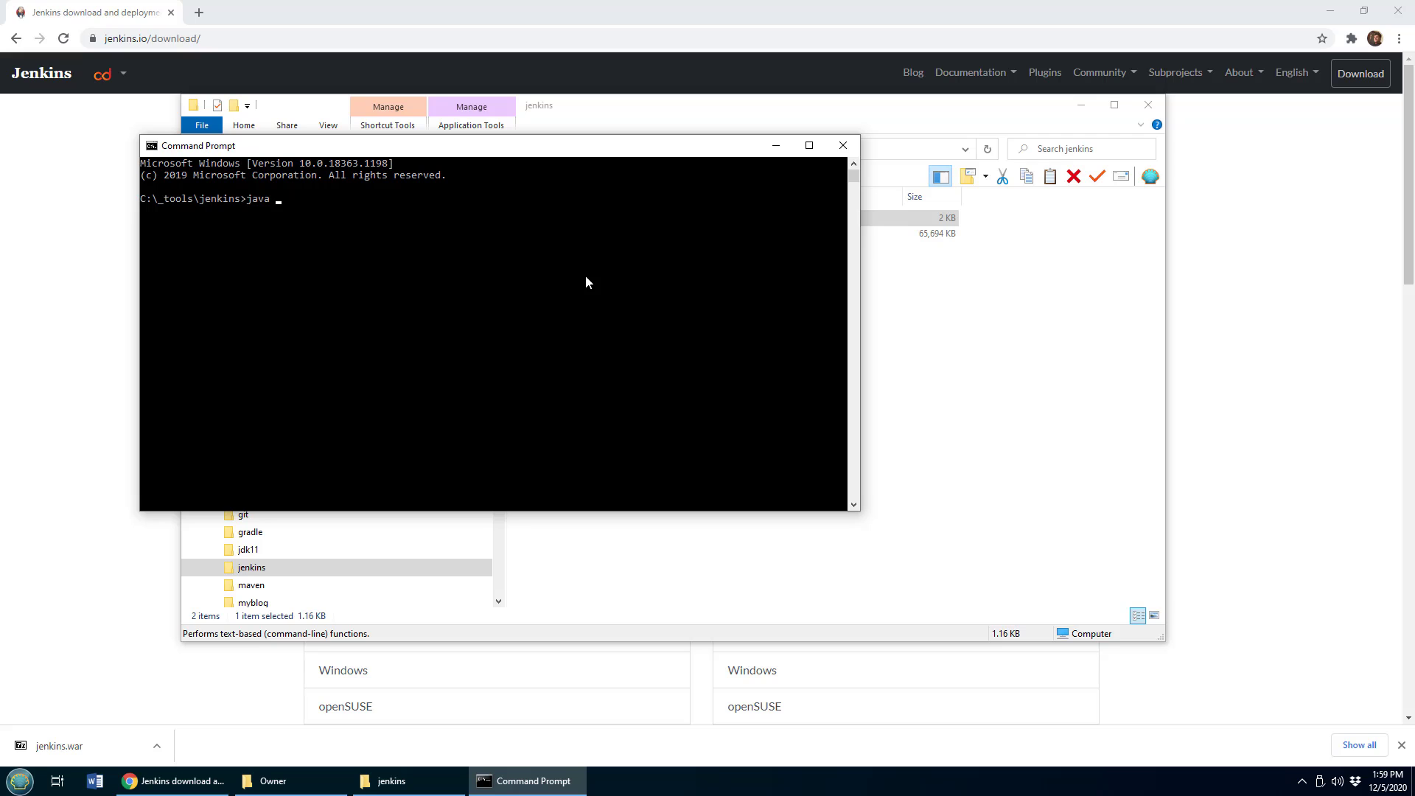
{"action": "type", "text": "-jar je"}
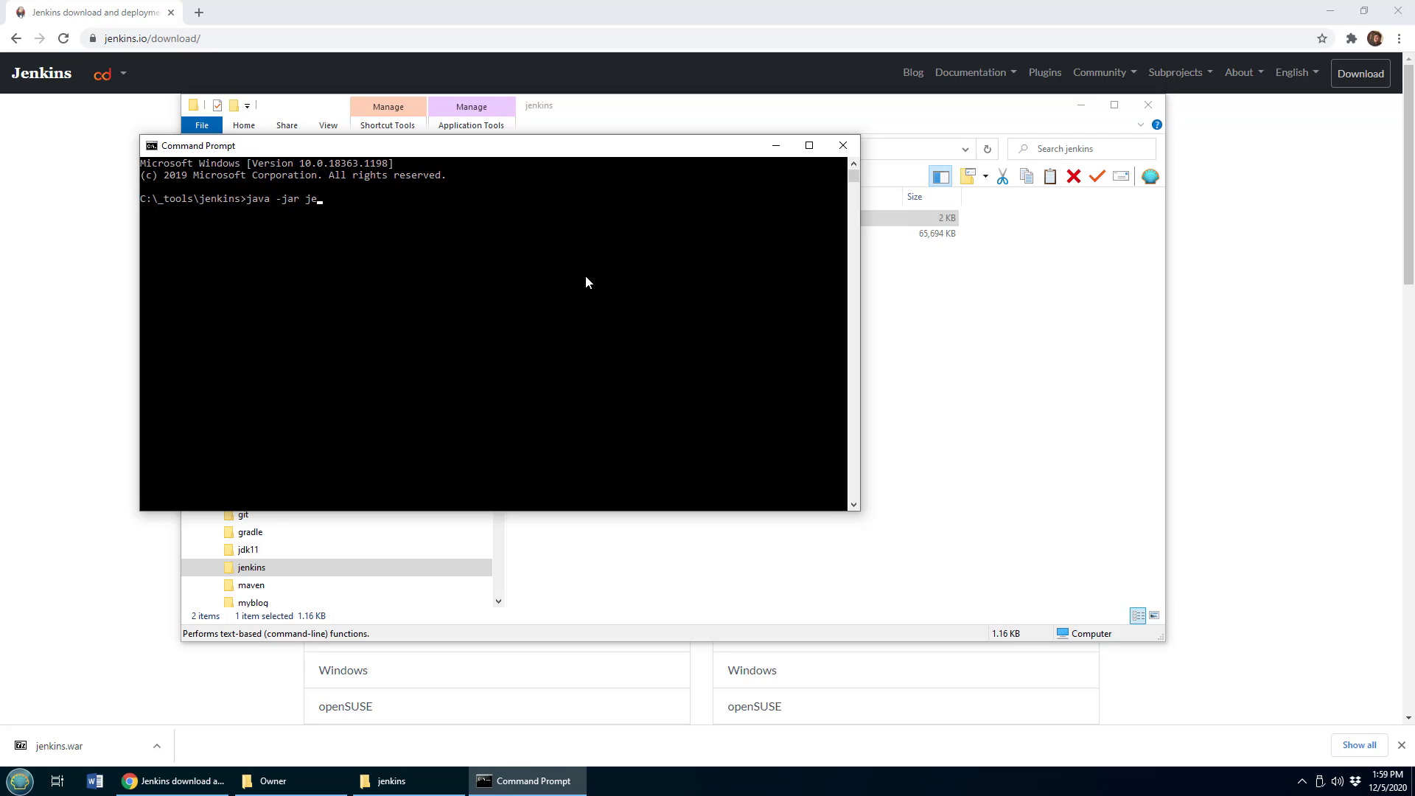
{"action": "type", "text": "nkins.war"}
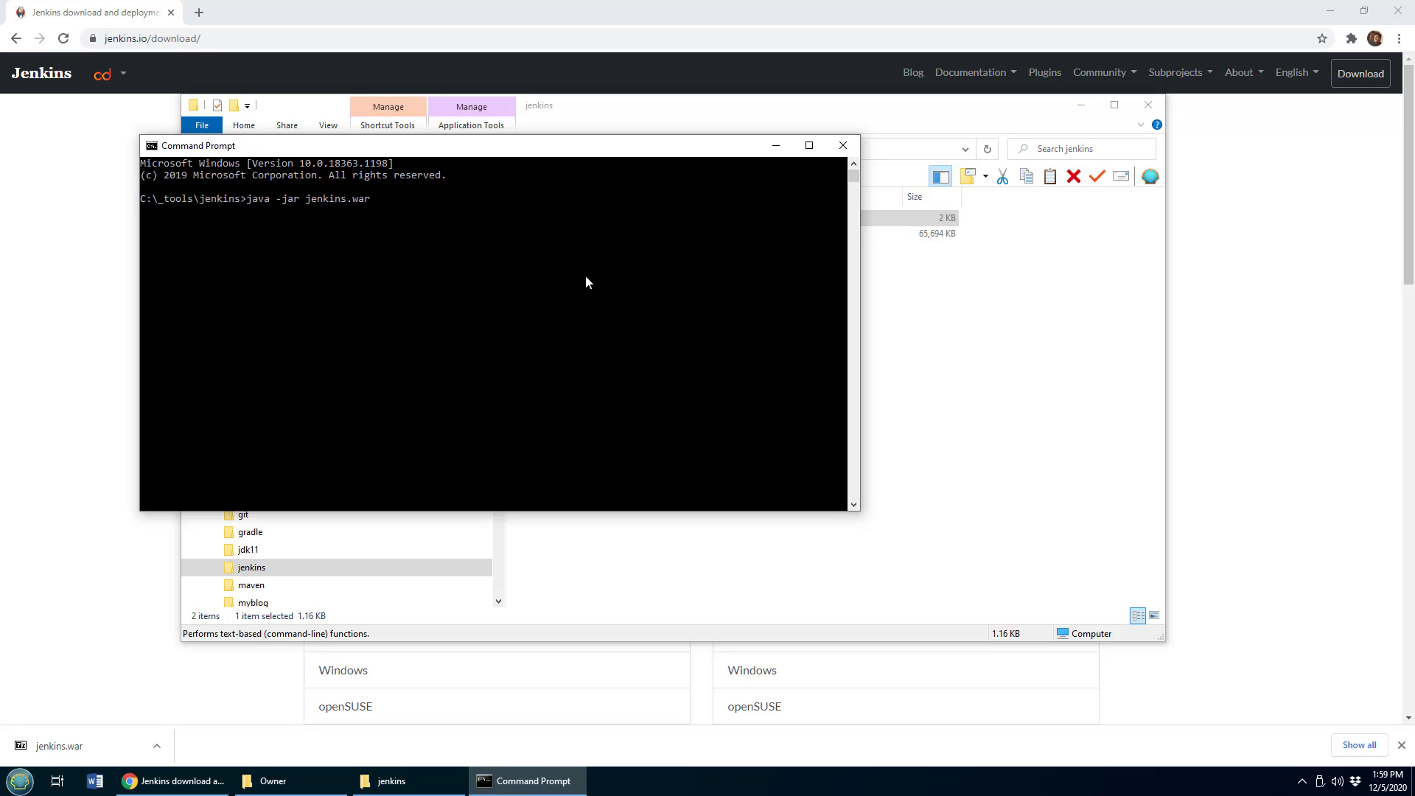
{"action": "key", "text": "Backspace"}
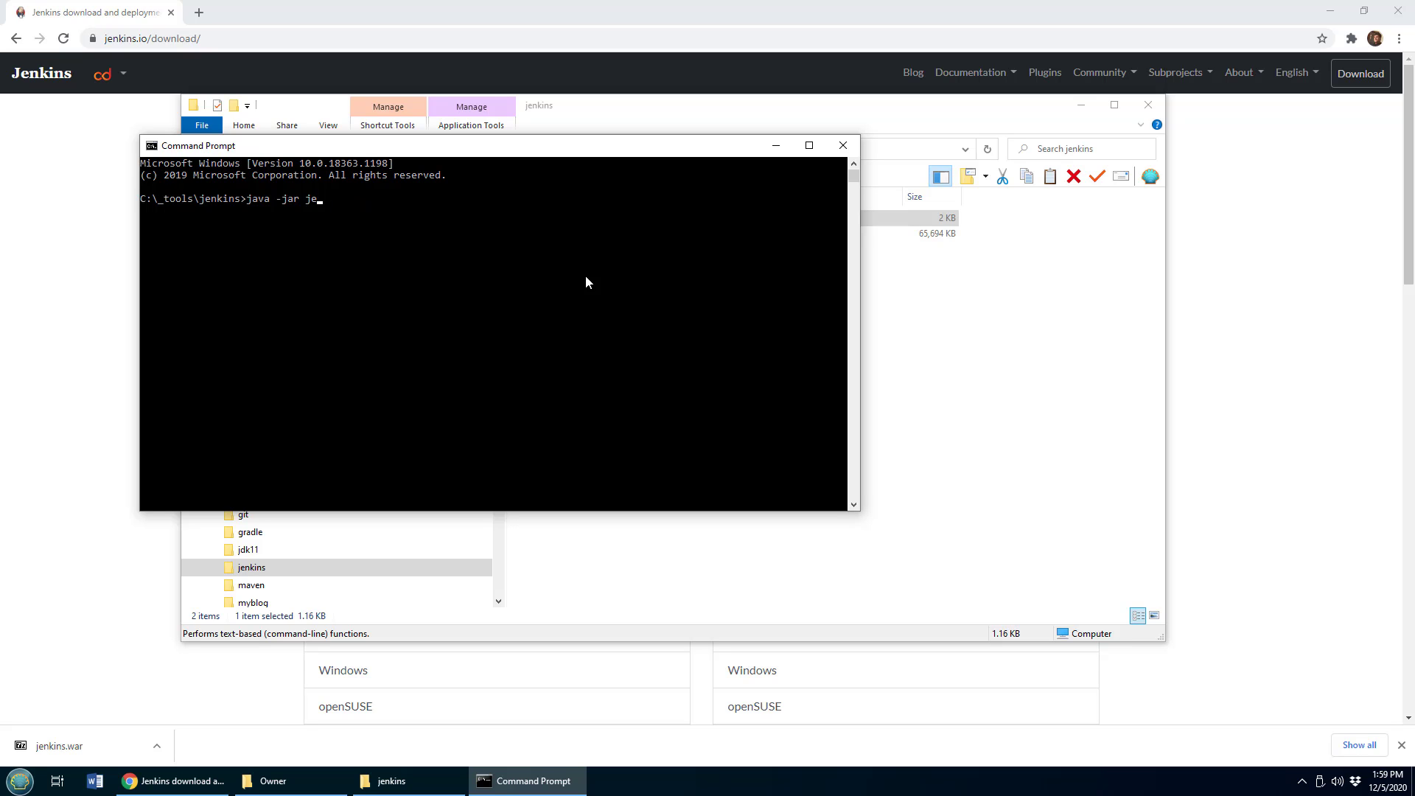
{"action": "key", "text": "BackSpace"}
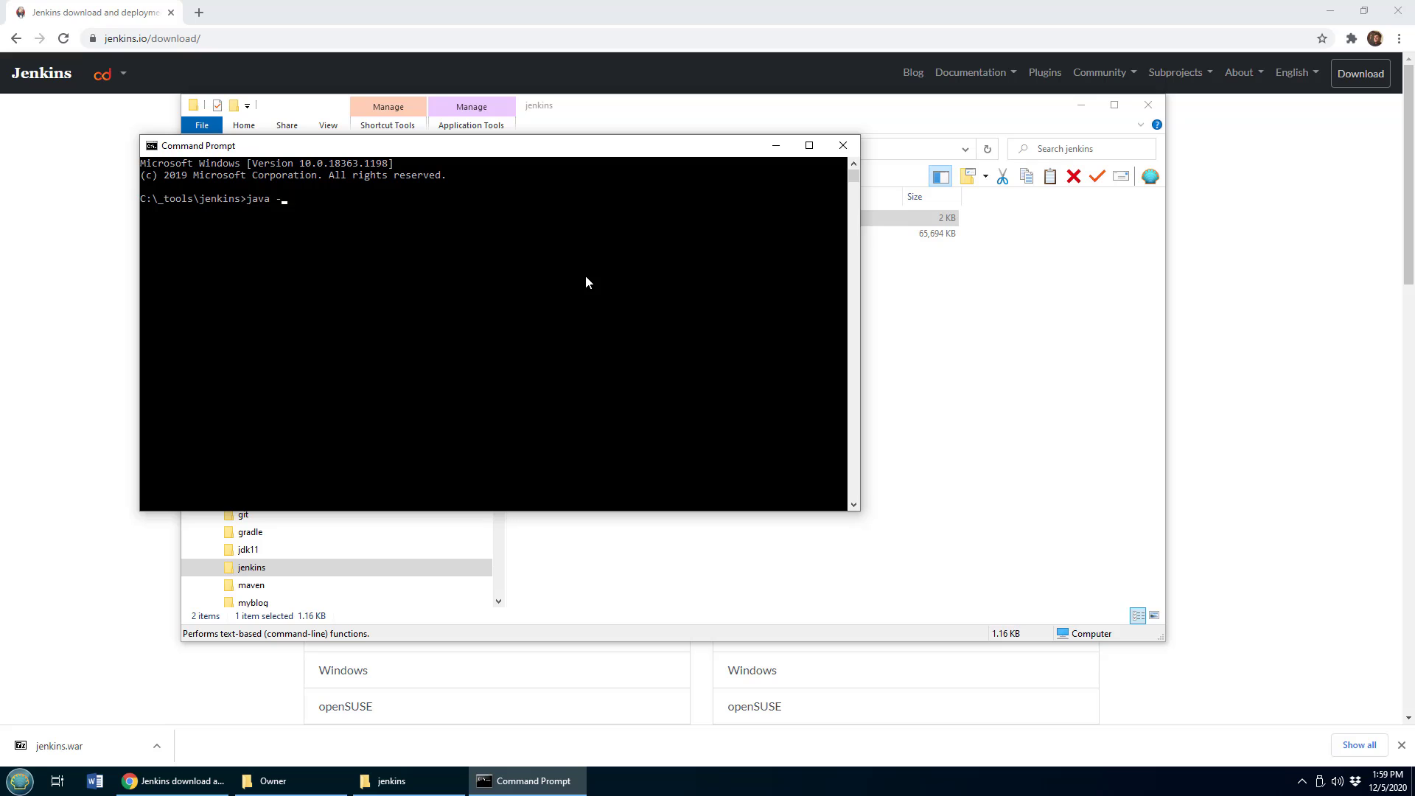
{"action": "type", "text": "version"}
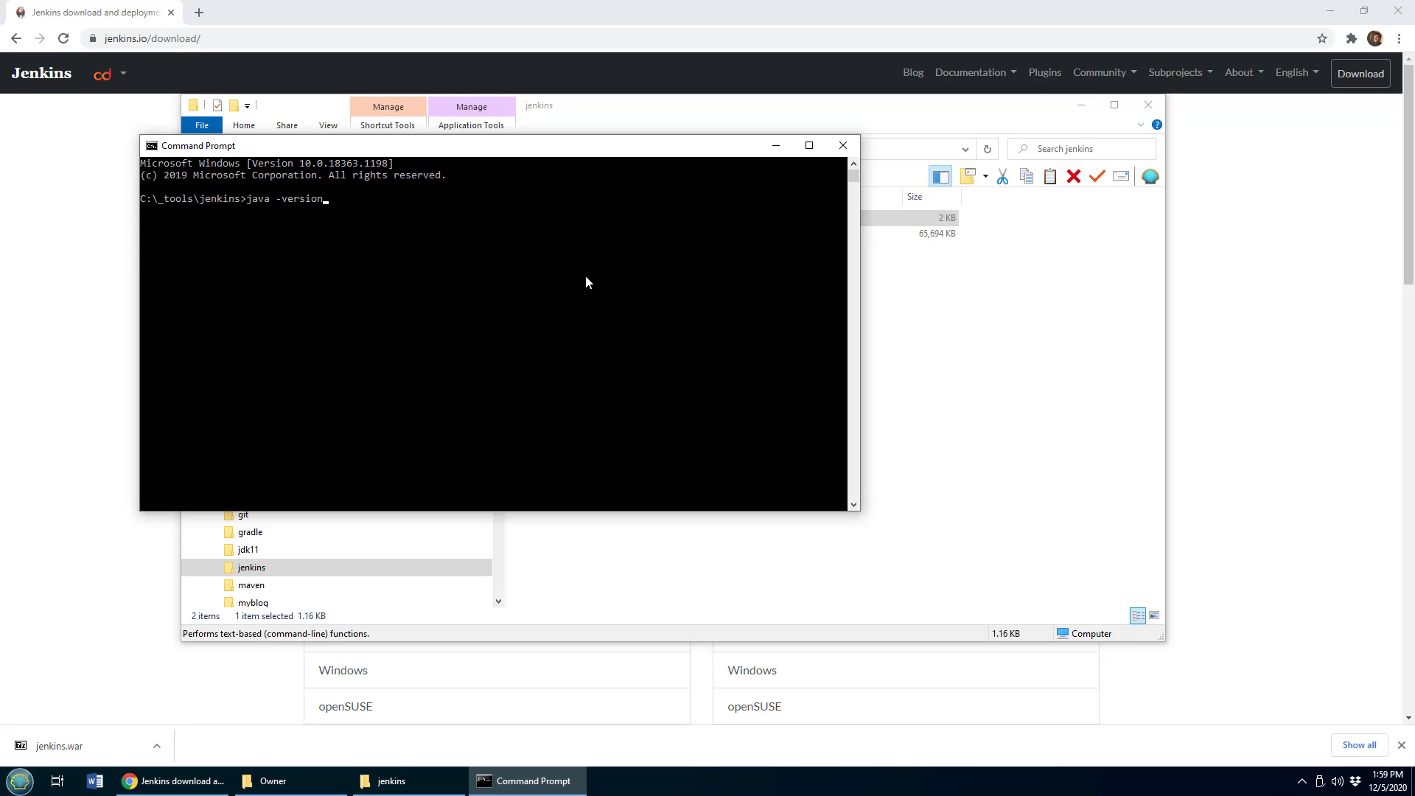
{"action": "key", "text": "Enter"}
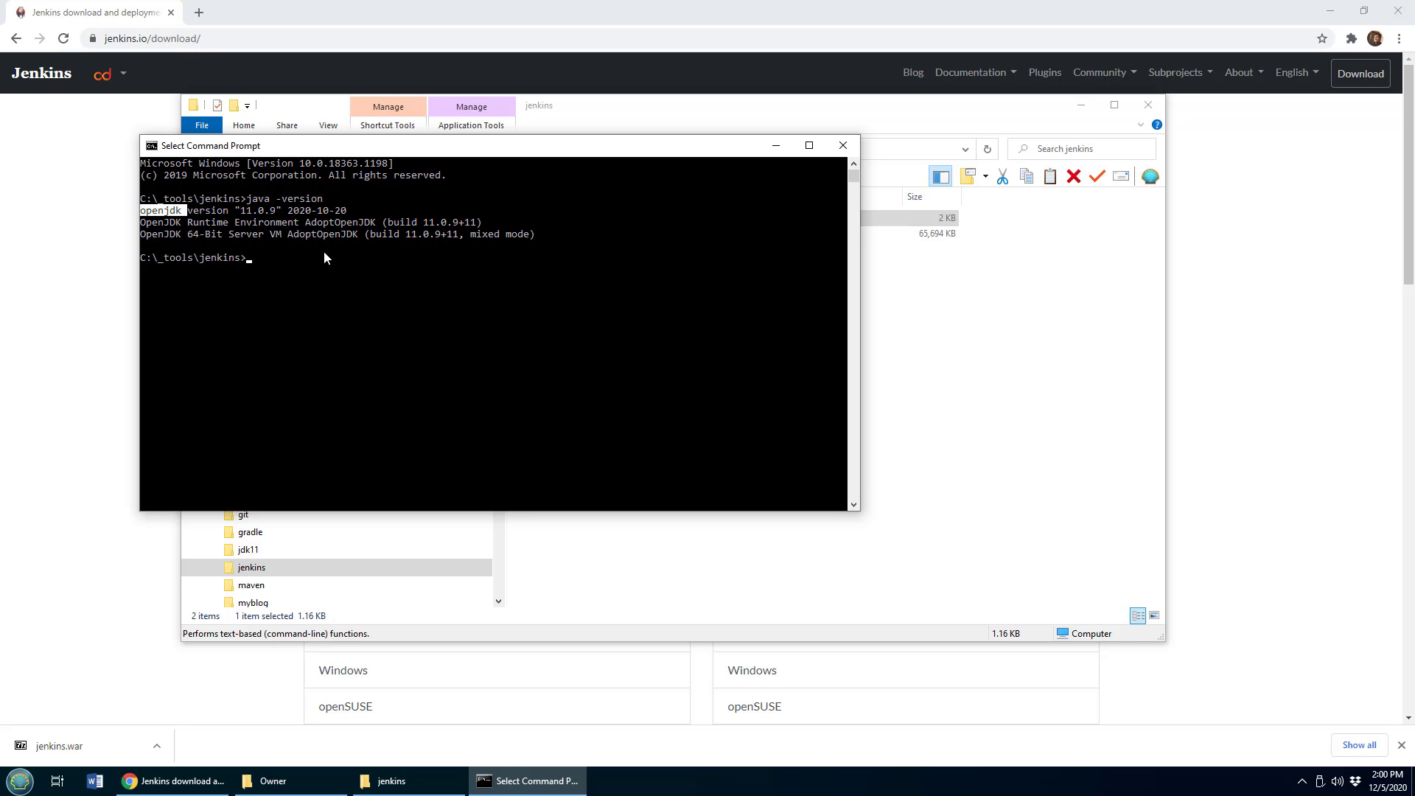
{"action": "double_click", "coordinate": [259, 210]}
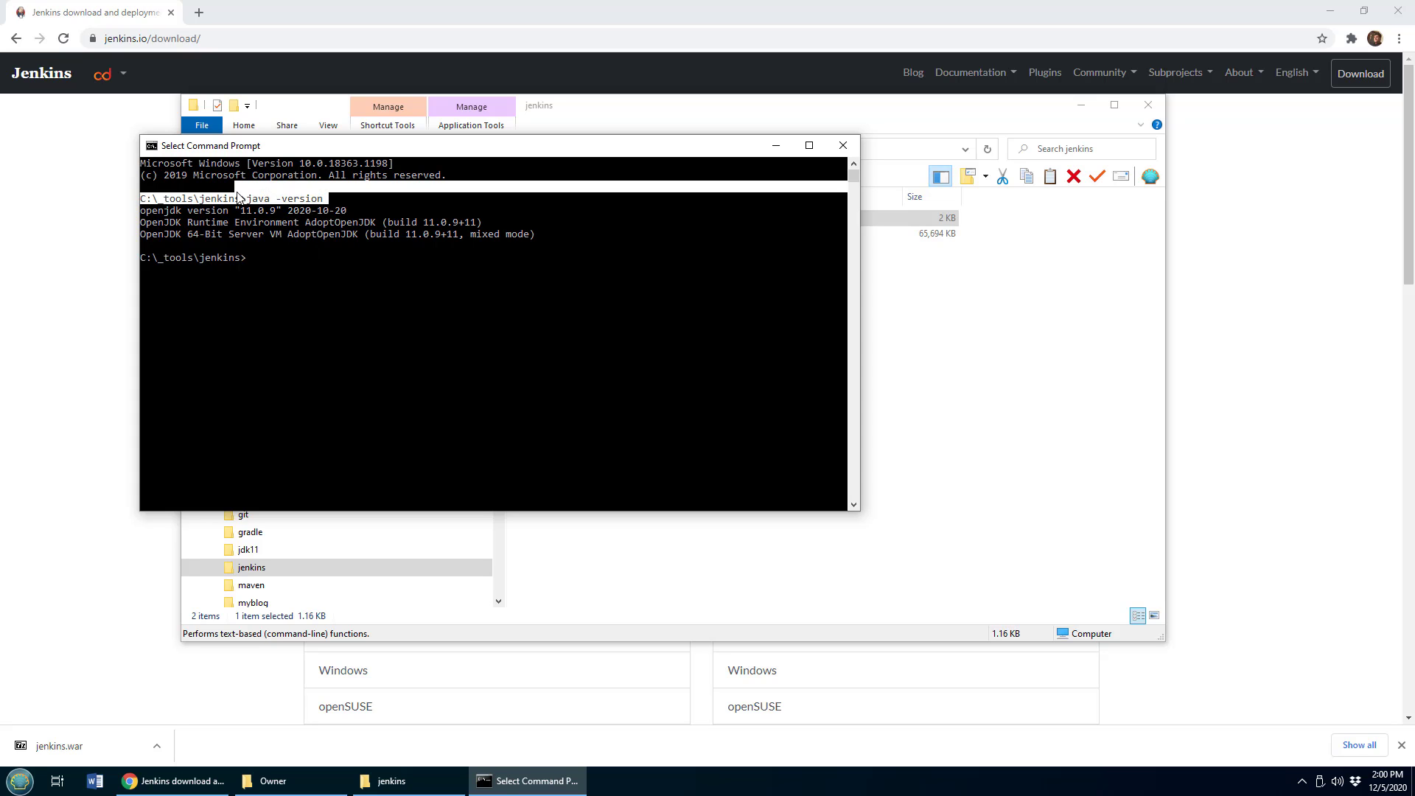
- Start Jenkins with java -jar jenkins.war
{"action": "type", "text": "j"}
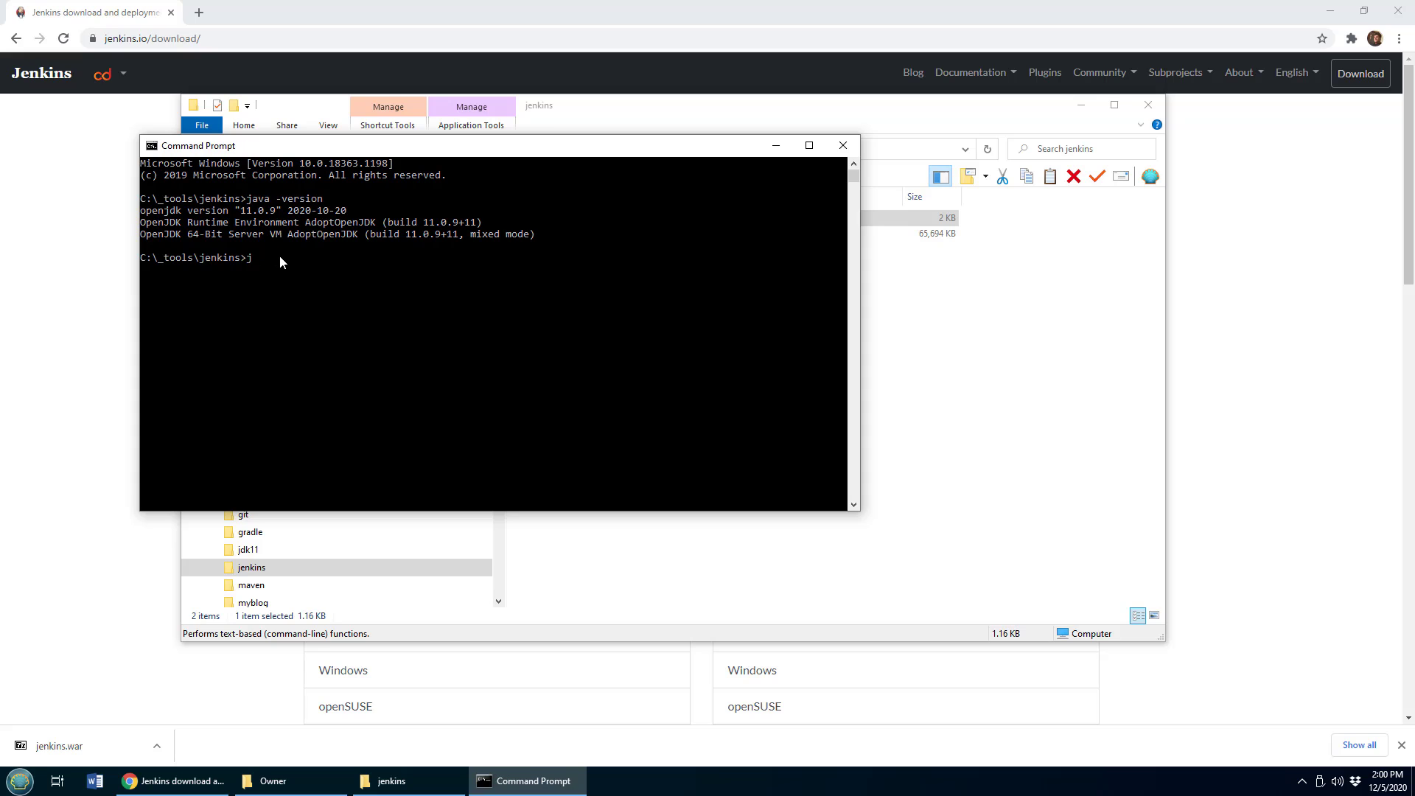
{"action": "type", "text": "ava -jar"}
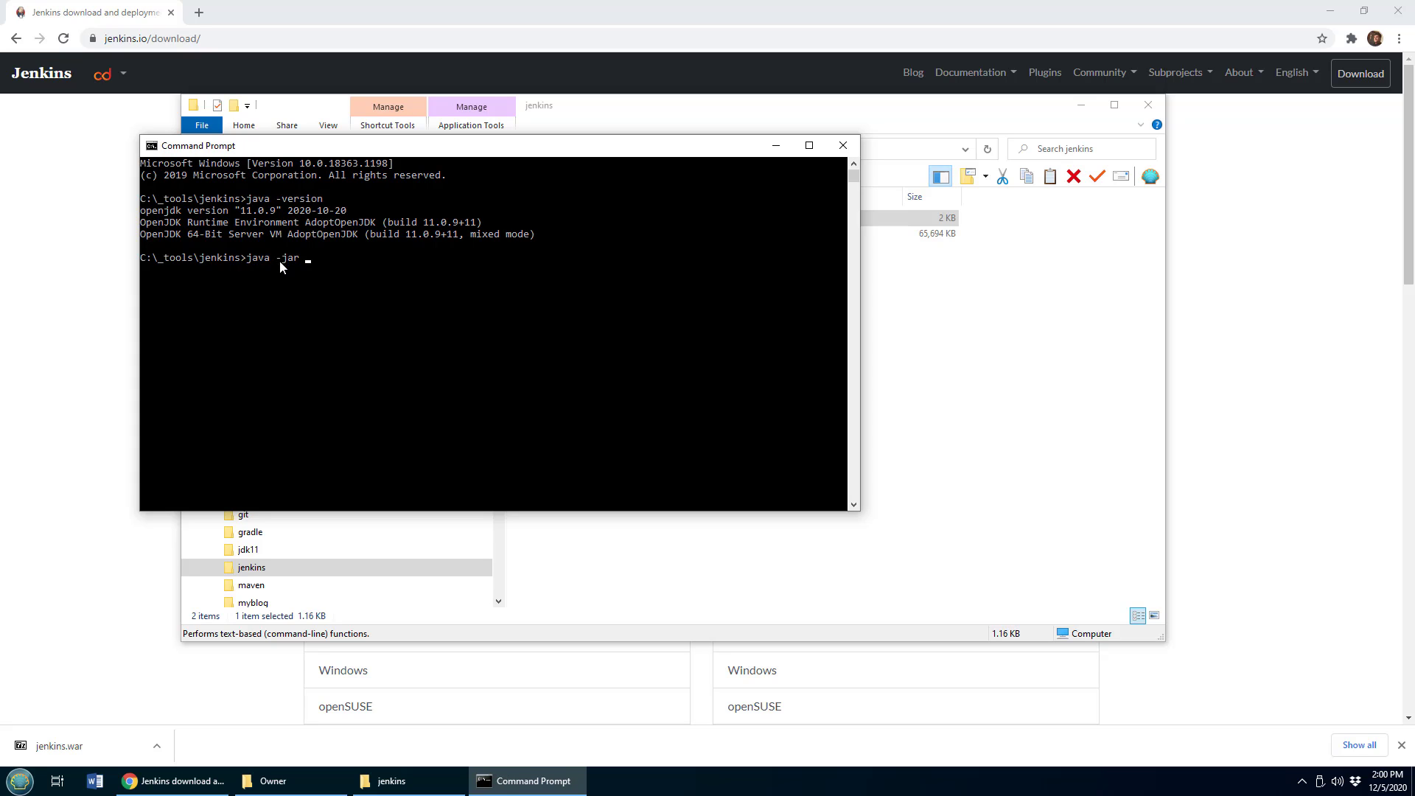
{"action": "type", "text": "jenkins.war"}
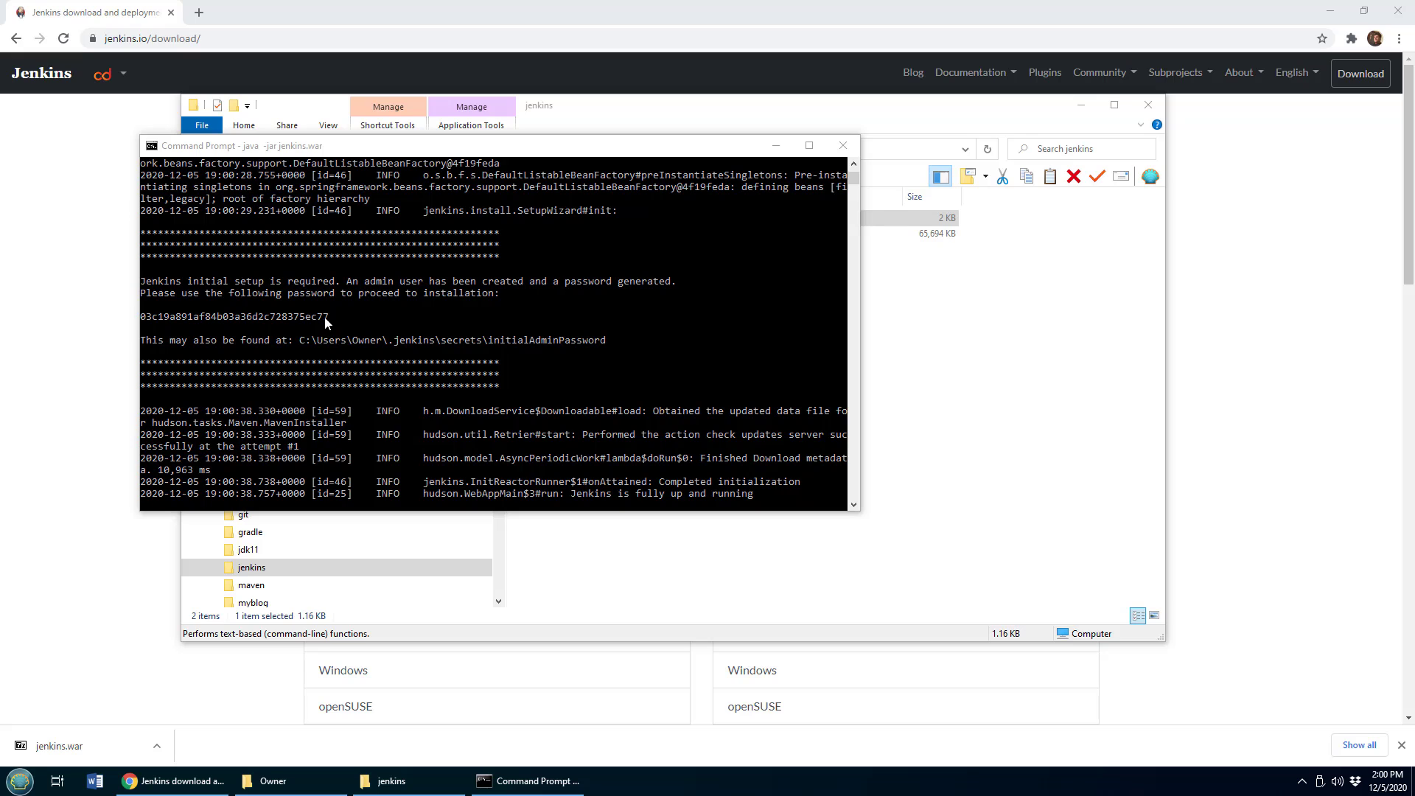
- Copy the generated admin password into the Unlock Jenkins page at localhost:8080
{"action": "left_click", "coordinate": [327, 316]}
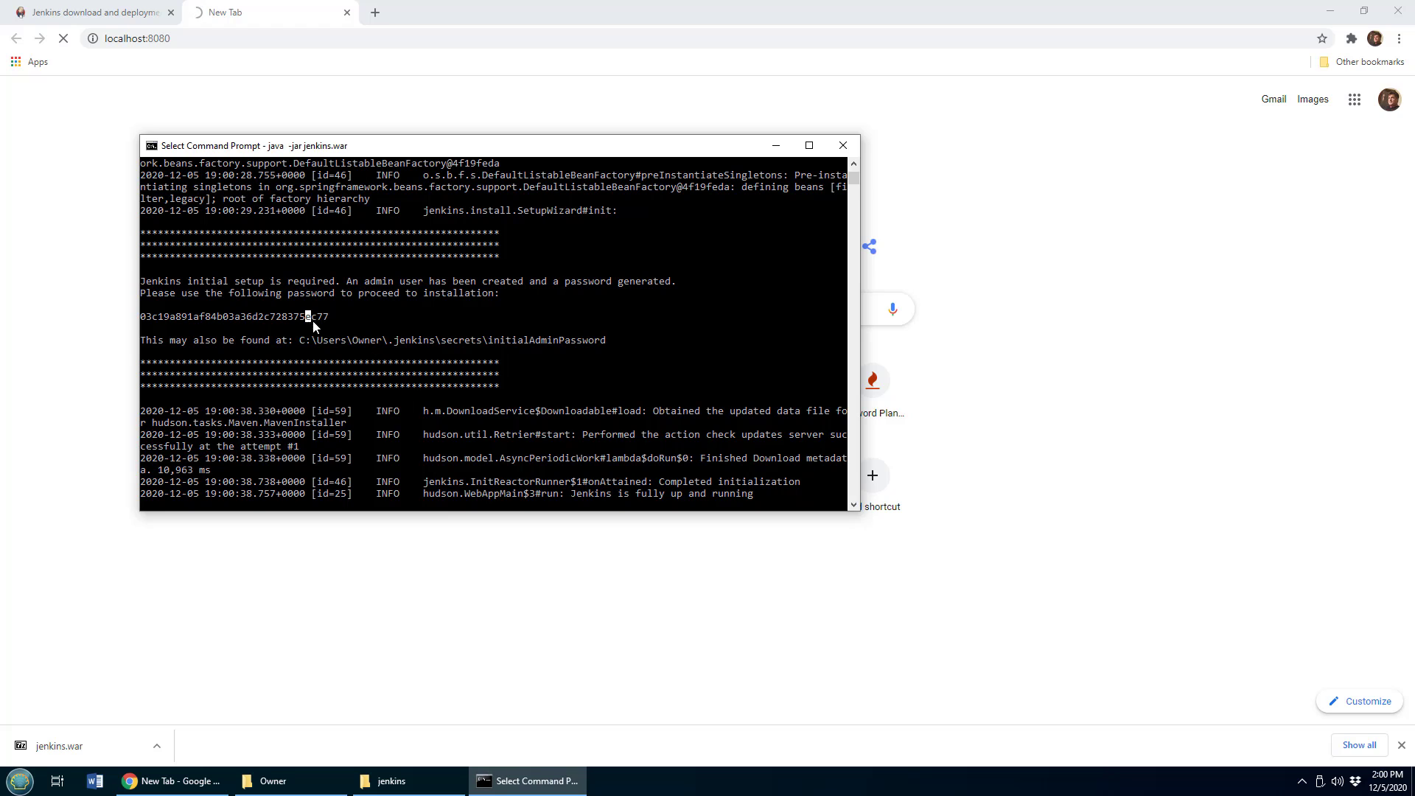
{"action": "left_click_drag", "start_coordinate": [140, 317], "coordinate": [329, 317]}
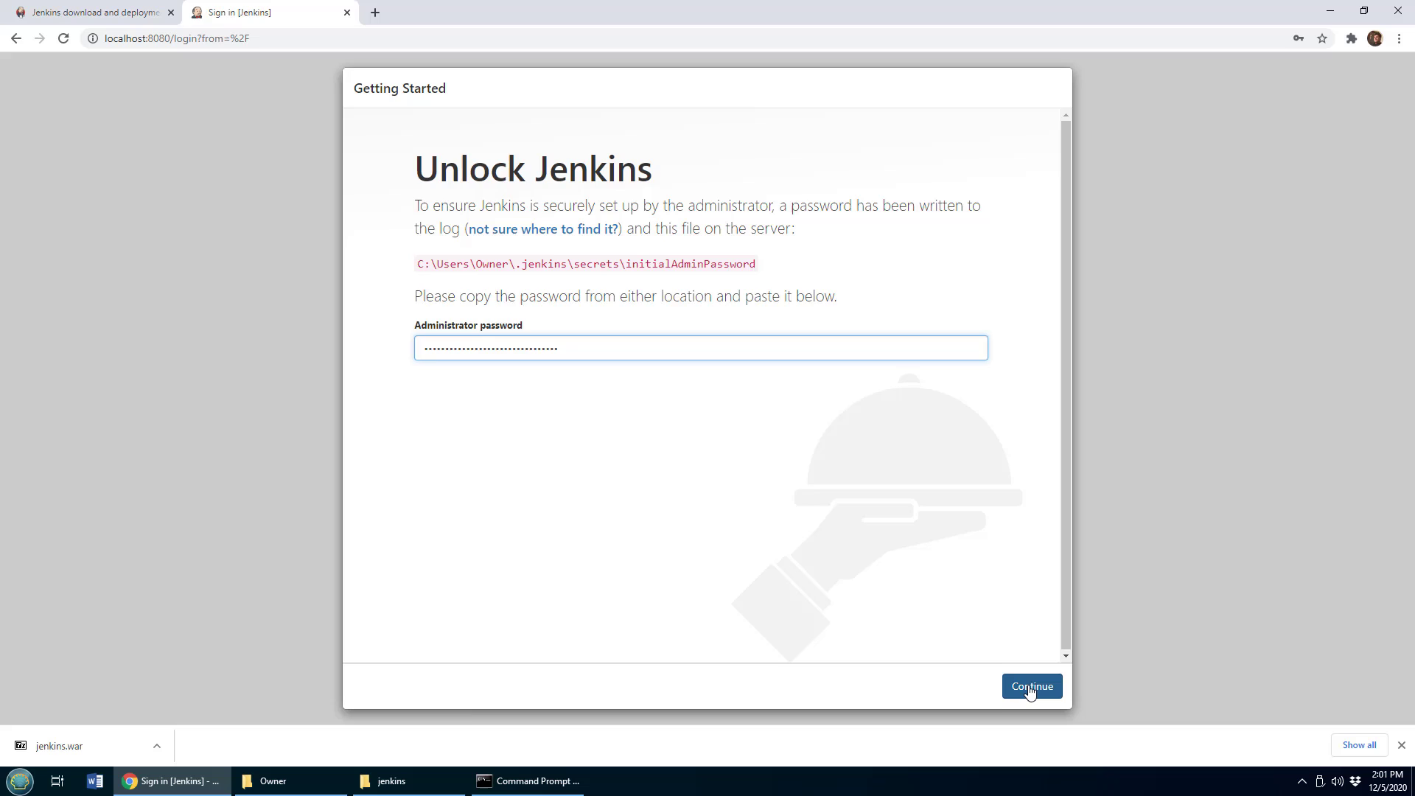
{"action": "left_click", "coordinate": [1031, 686]}
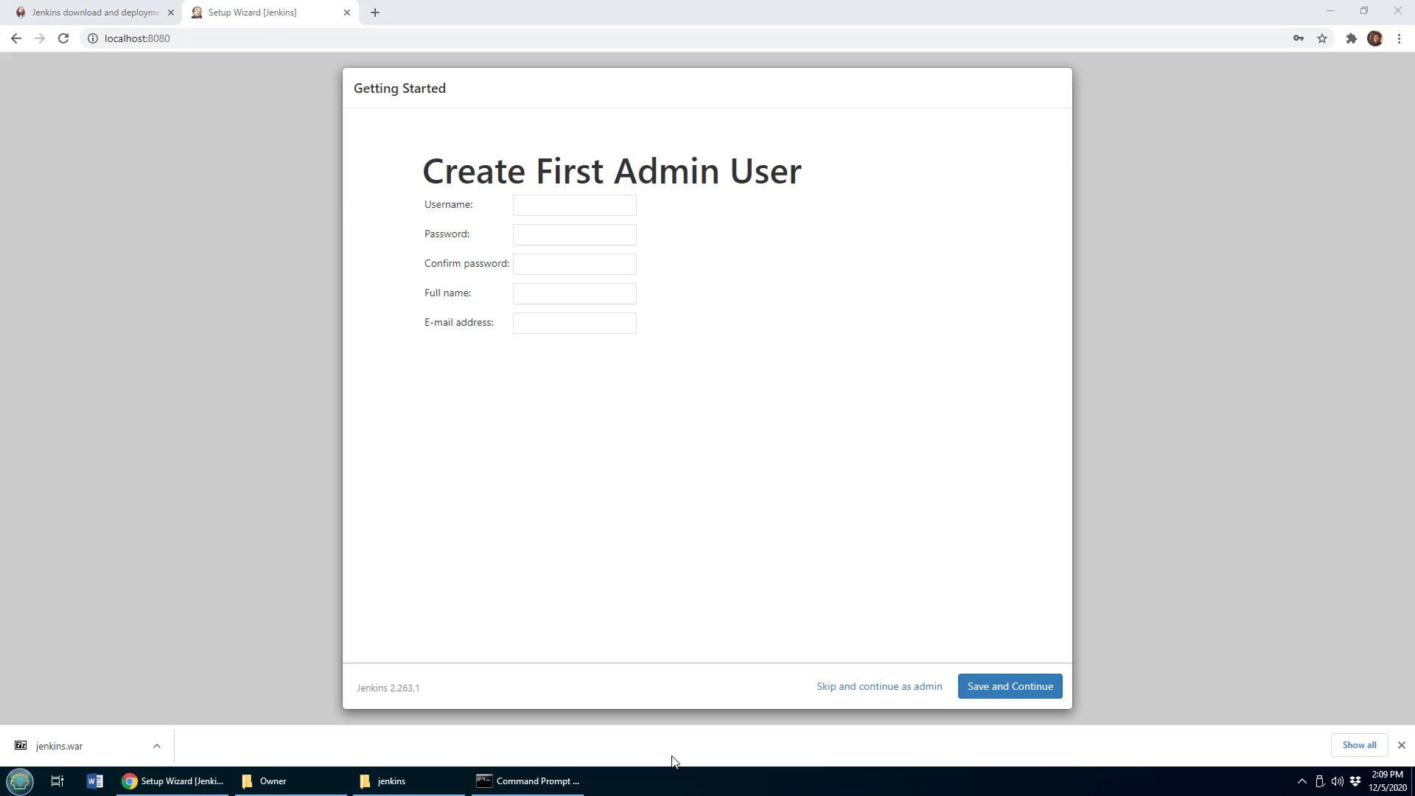
{"action": "mouse_move", "coordinate": [354, 194]}
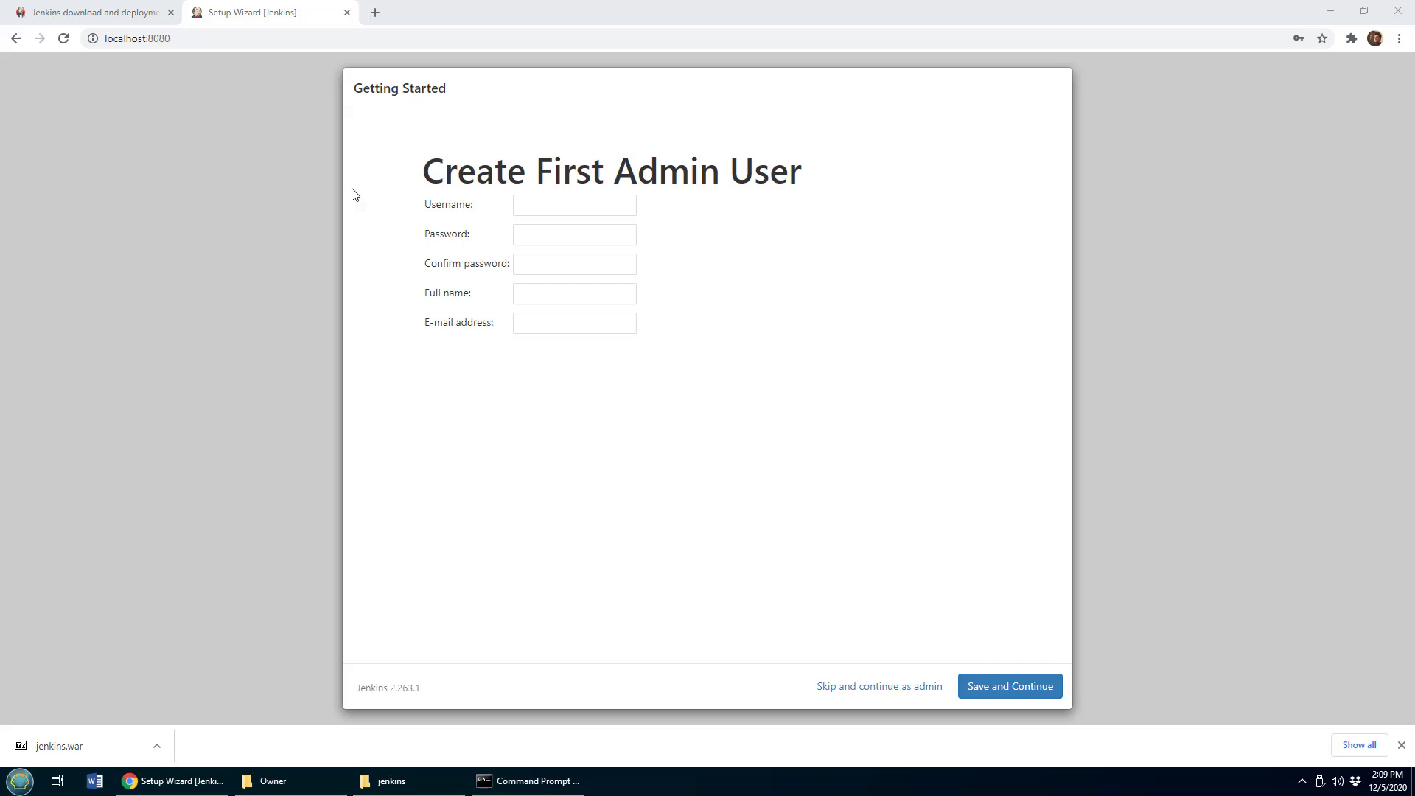
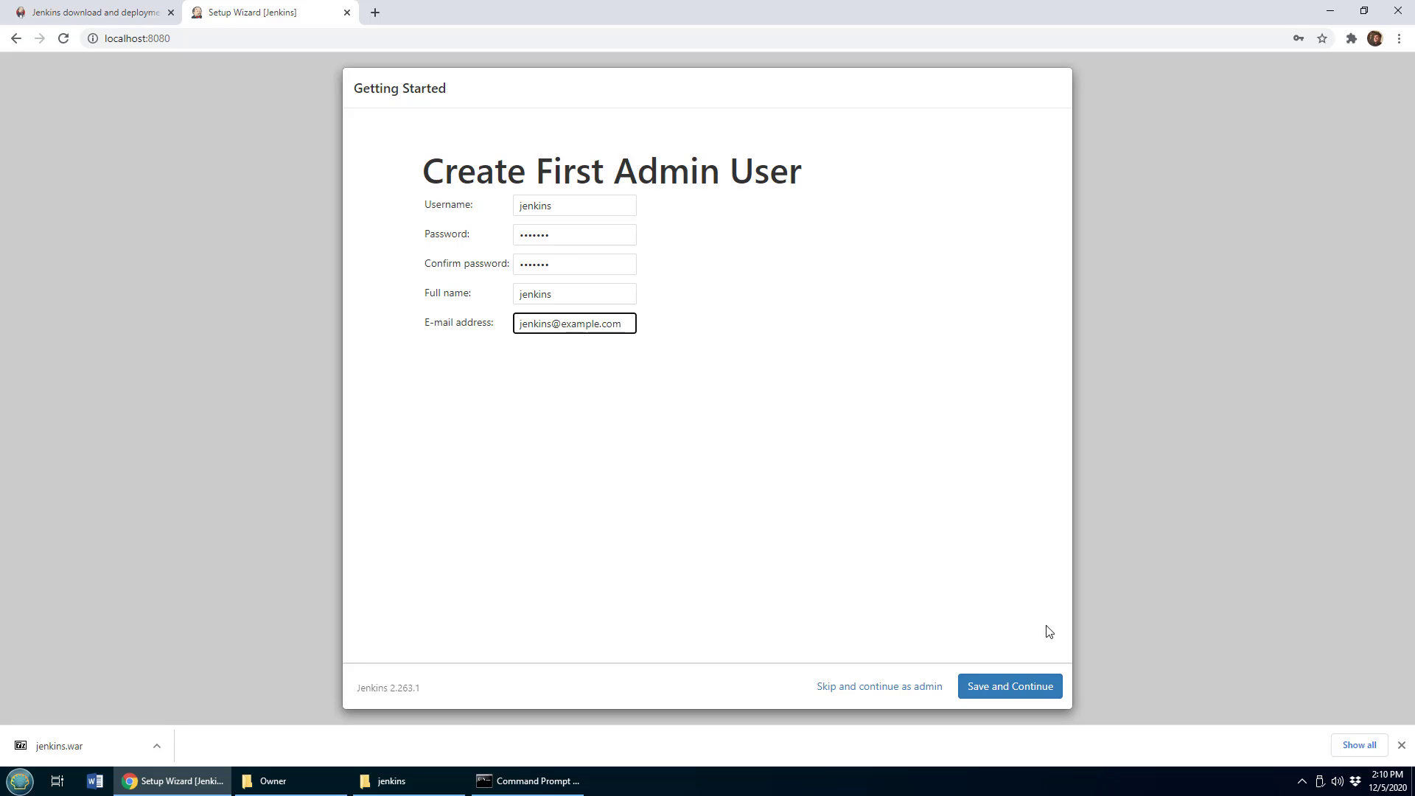
- Save the admin user, dismiss the password warning, and save the instance URL
{"action": "left_click", "coordinate": [1009, 686]}
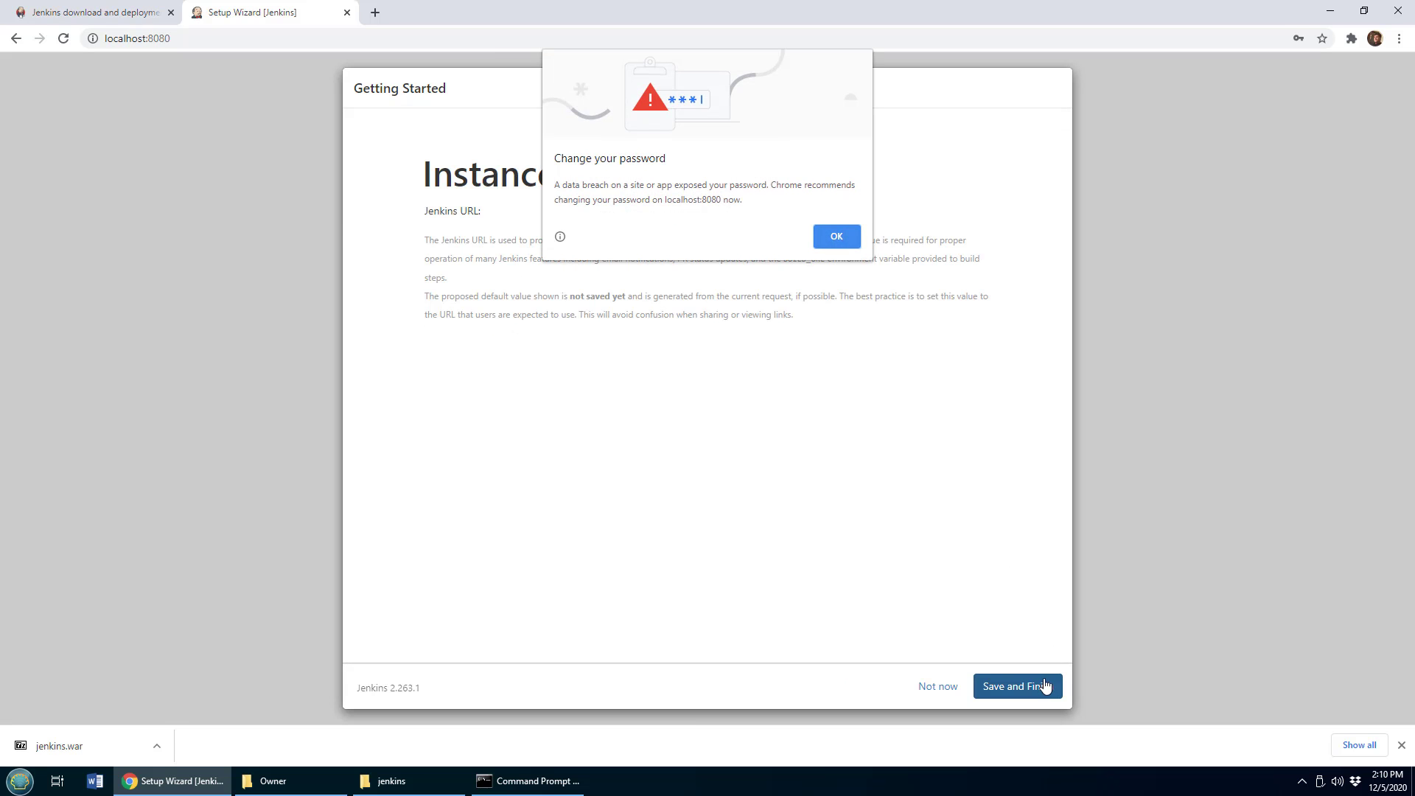
{"action": "left_click", "coordinate": [835, 236]}
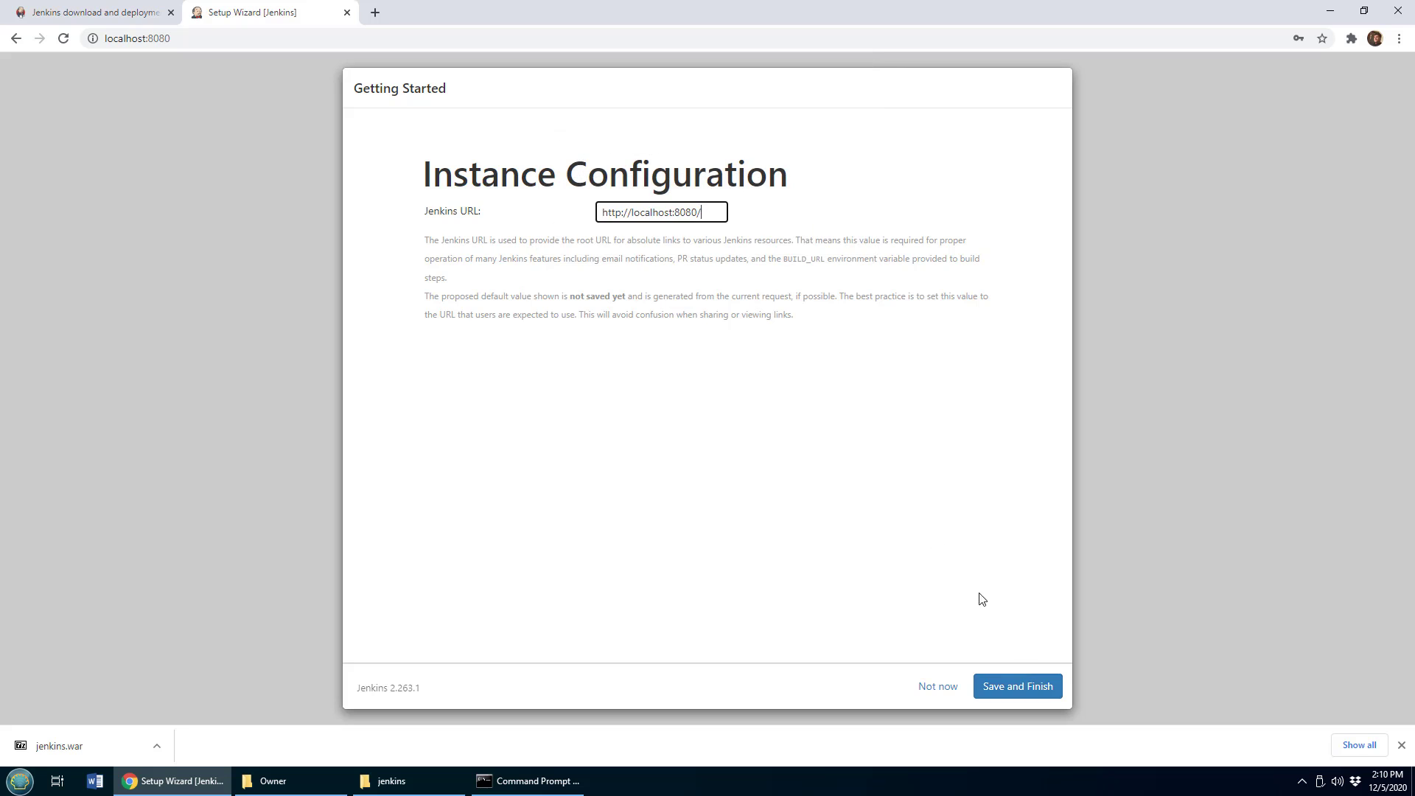
{"action": "left_click", "coordinate": [1016, 686]}
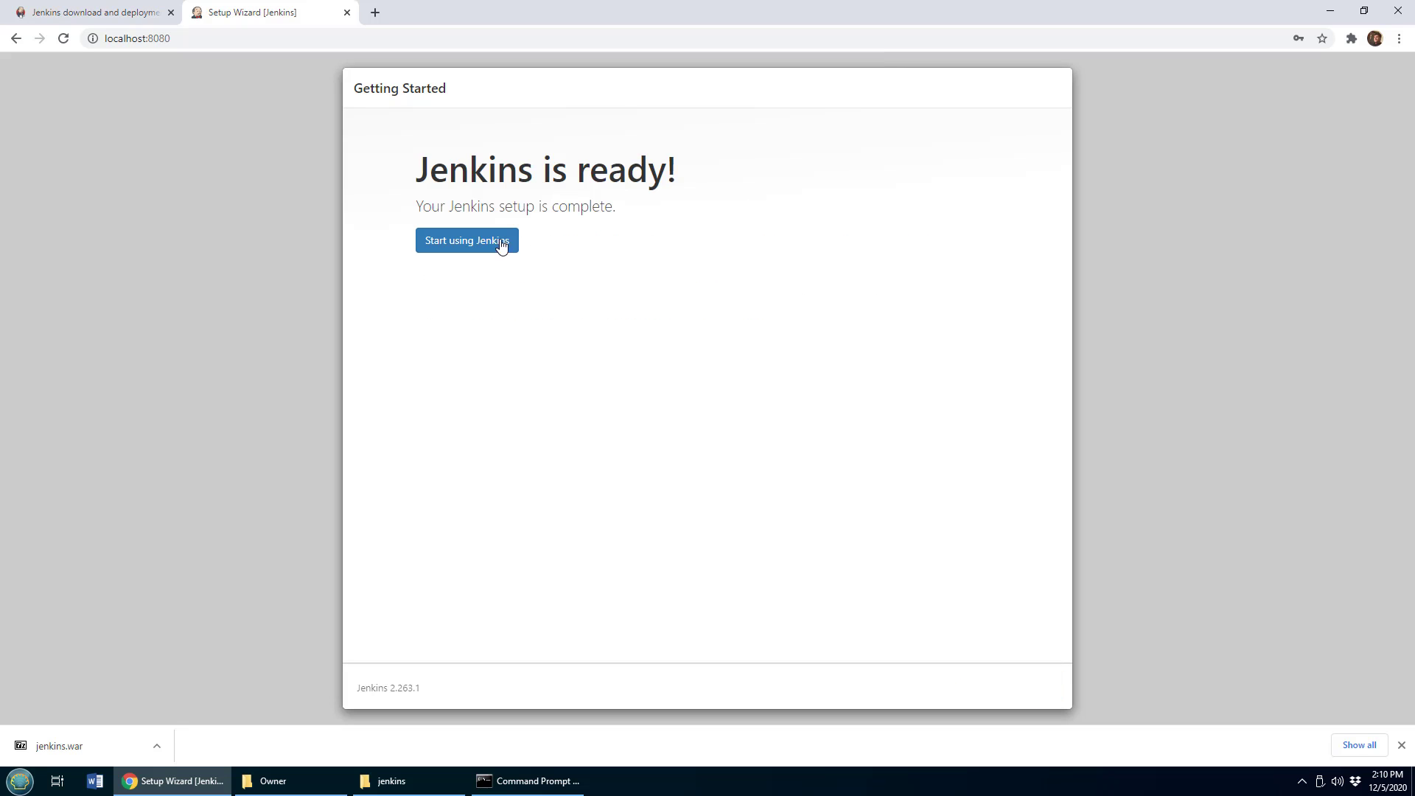
- Reach the Jenkins dashboard, then shut down the Jenkins console so localhost:8080 is unreachable
{"action": "left_click", "coordinate": [467, 241]}
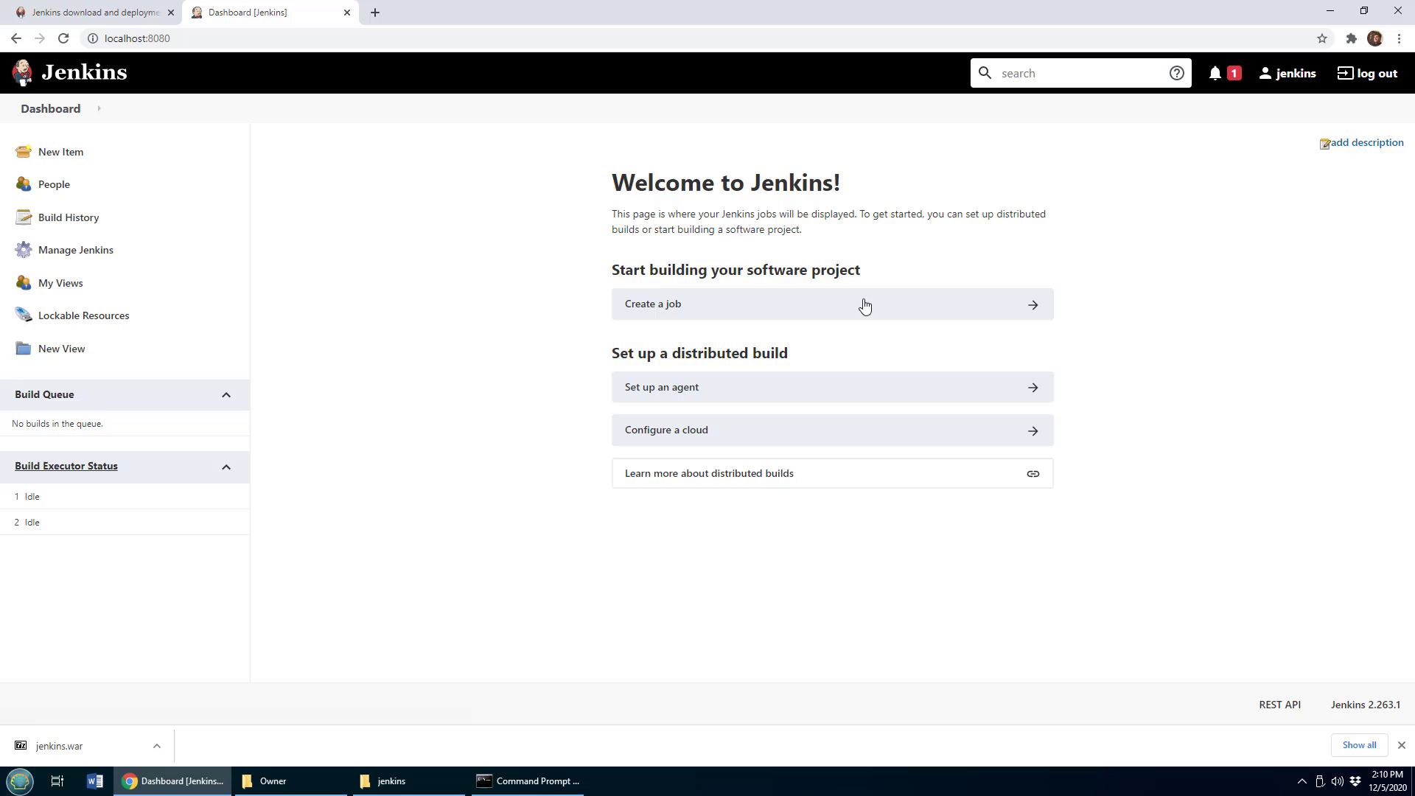
{"action": "left_click", "coordinate": [651, 303]}
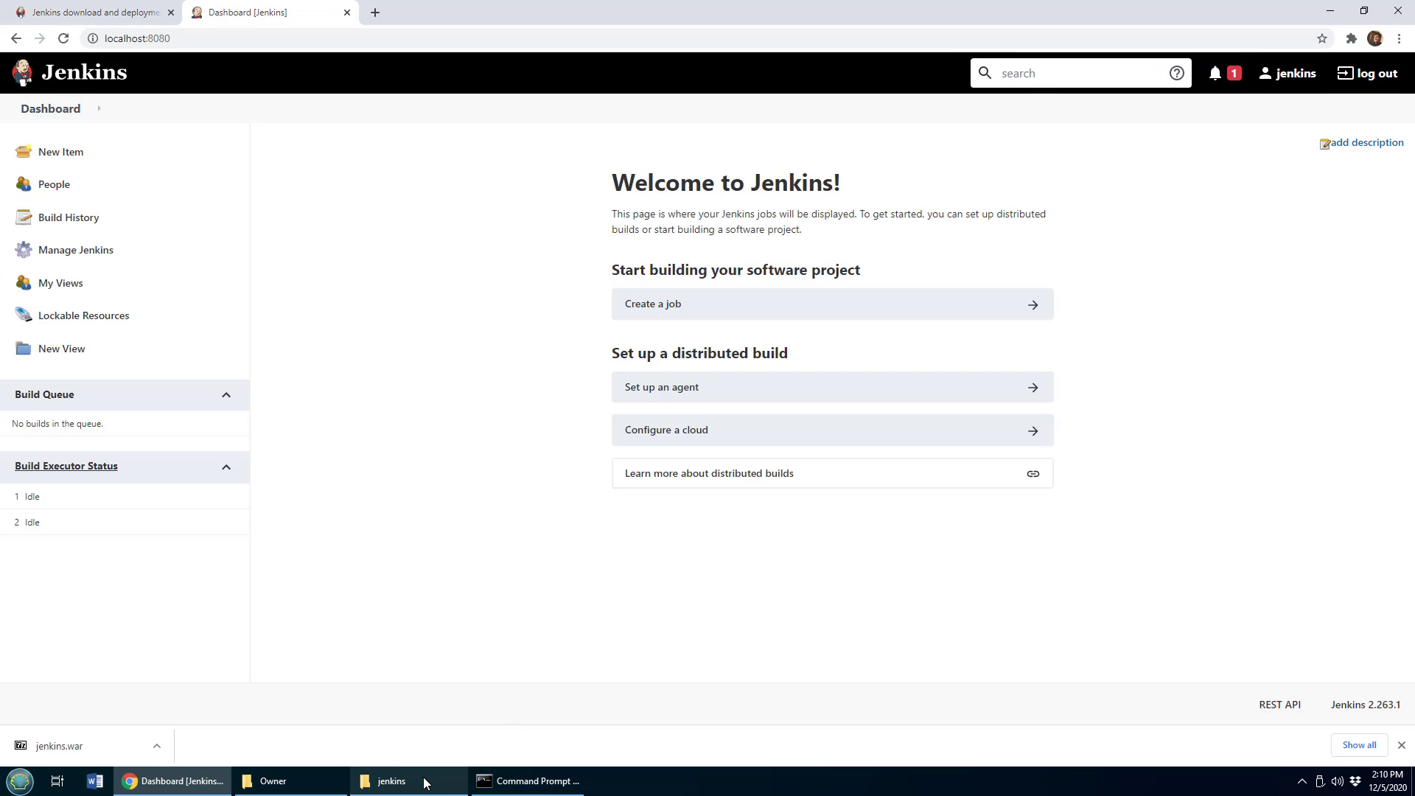
{"action": "left_click", "coordinate": [529, 781]}
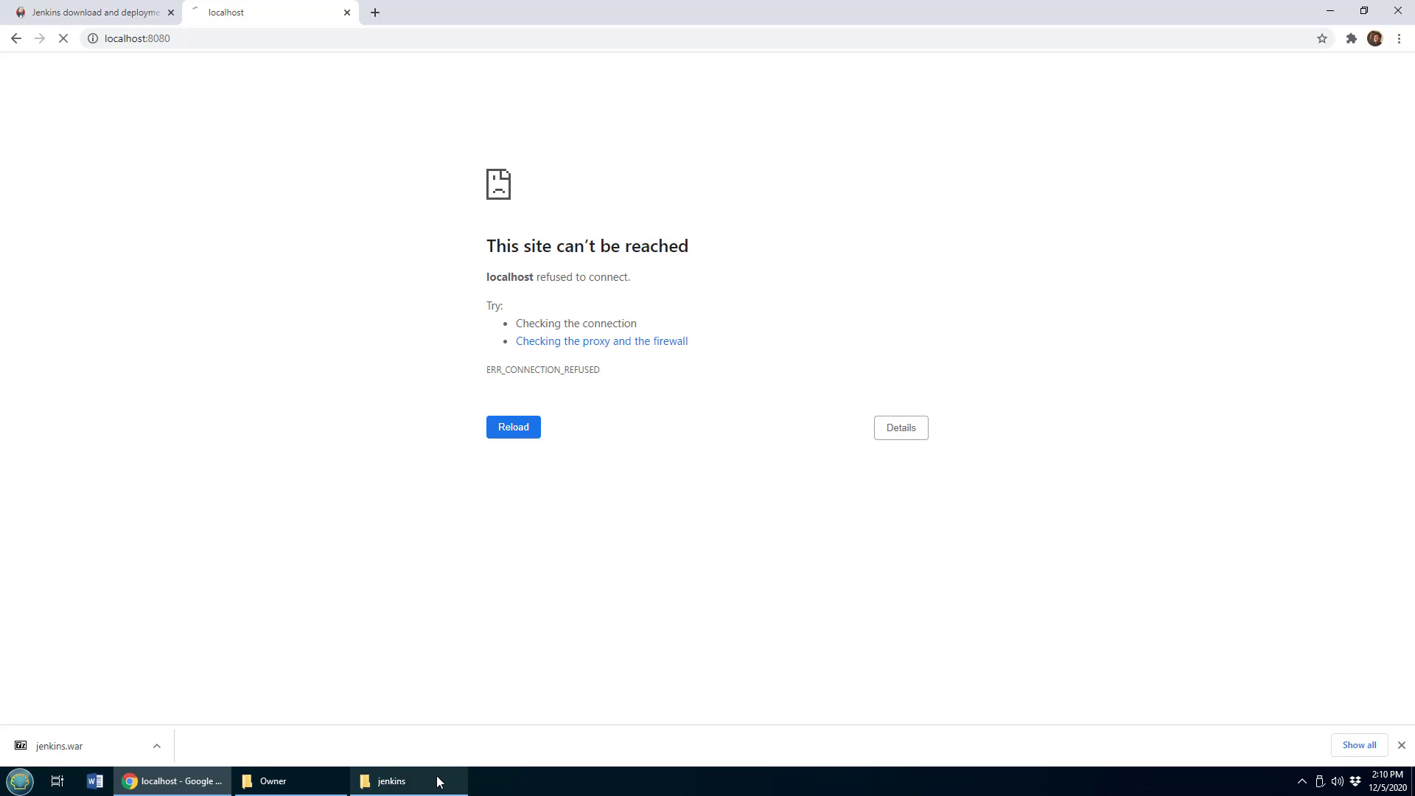
- Create a new text document and rename it to the batch file stat-jenkins.bat
{"action": "right_click", "coordinate": [510, 309]}
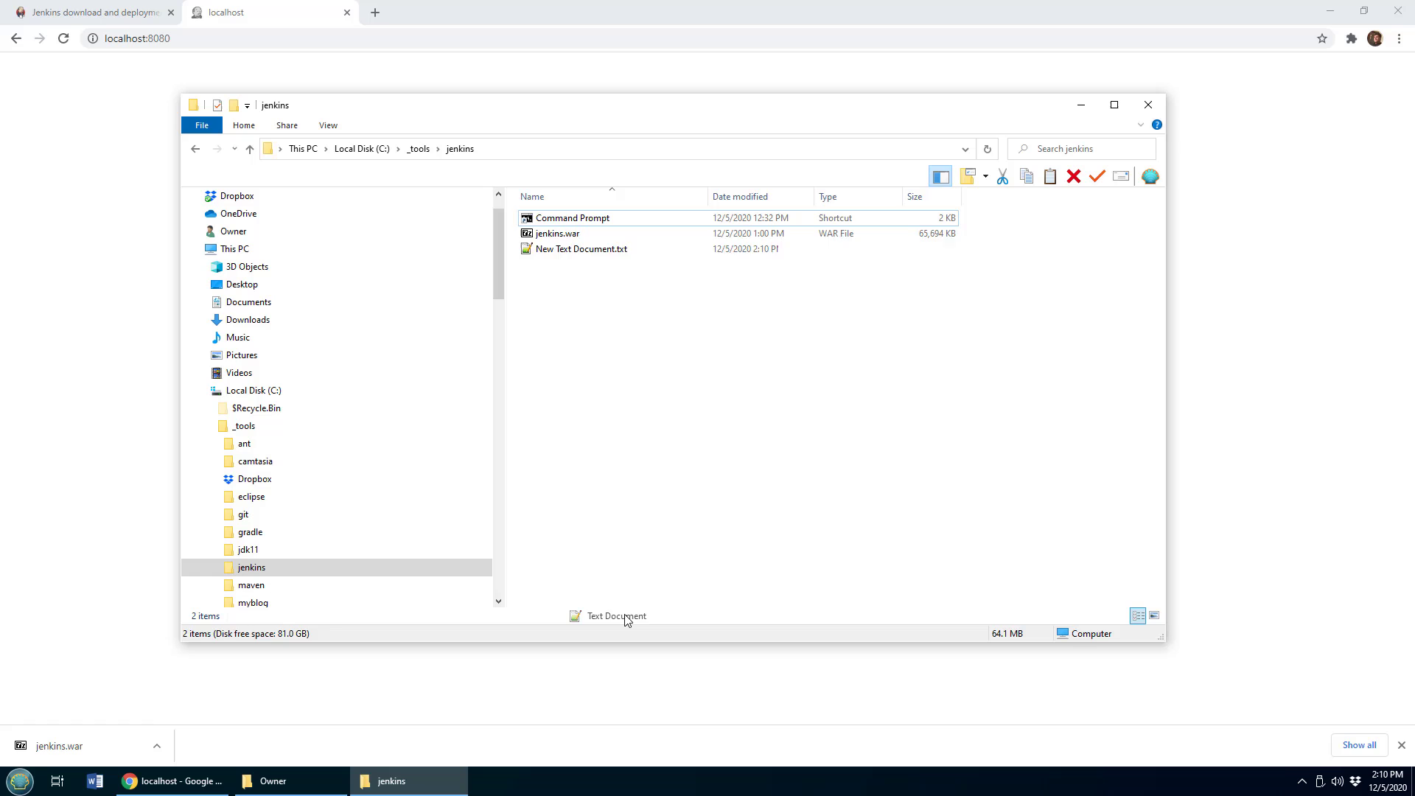
{"action": "type", "text": "stat-jenkins.batt"}
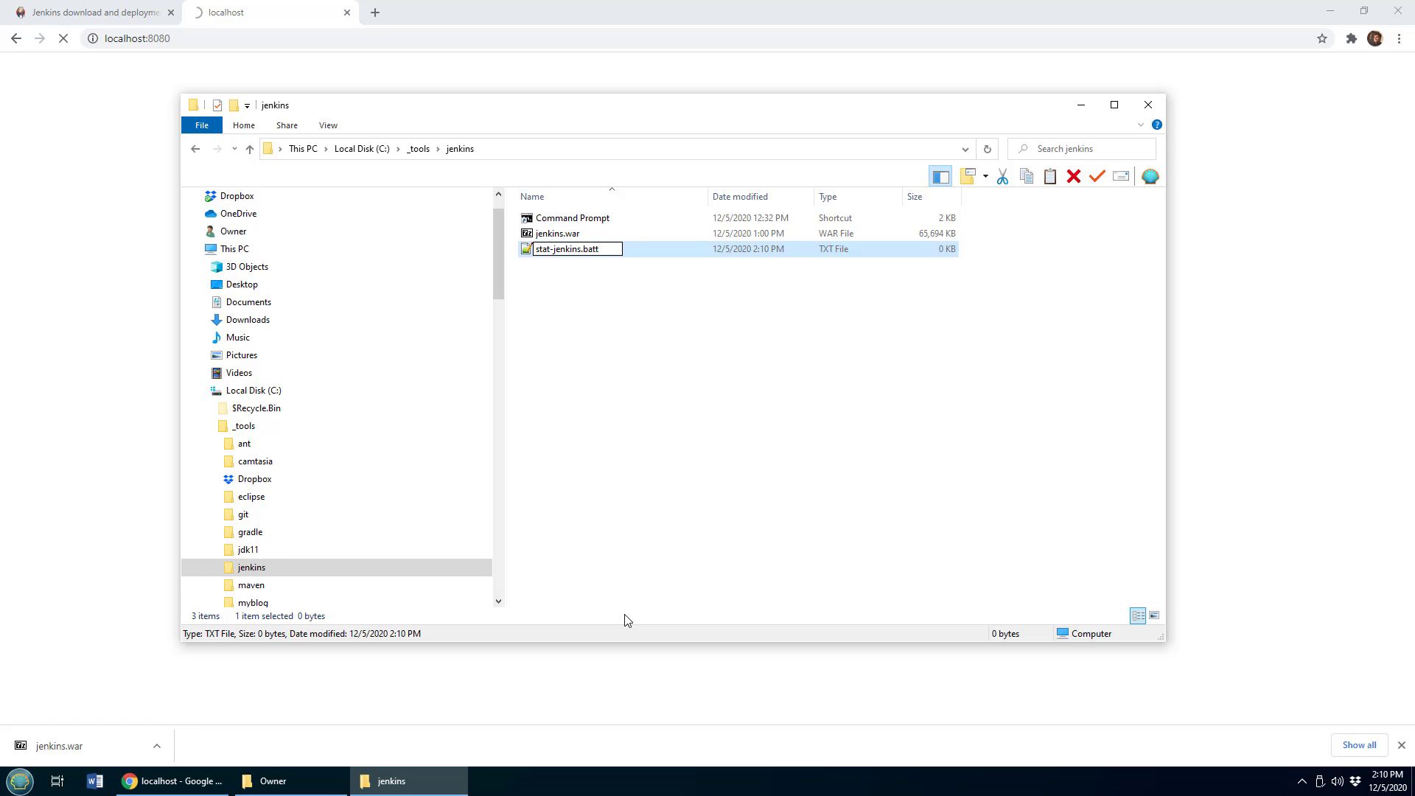
{"action": "key", "text": "enter"}
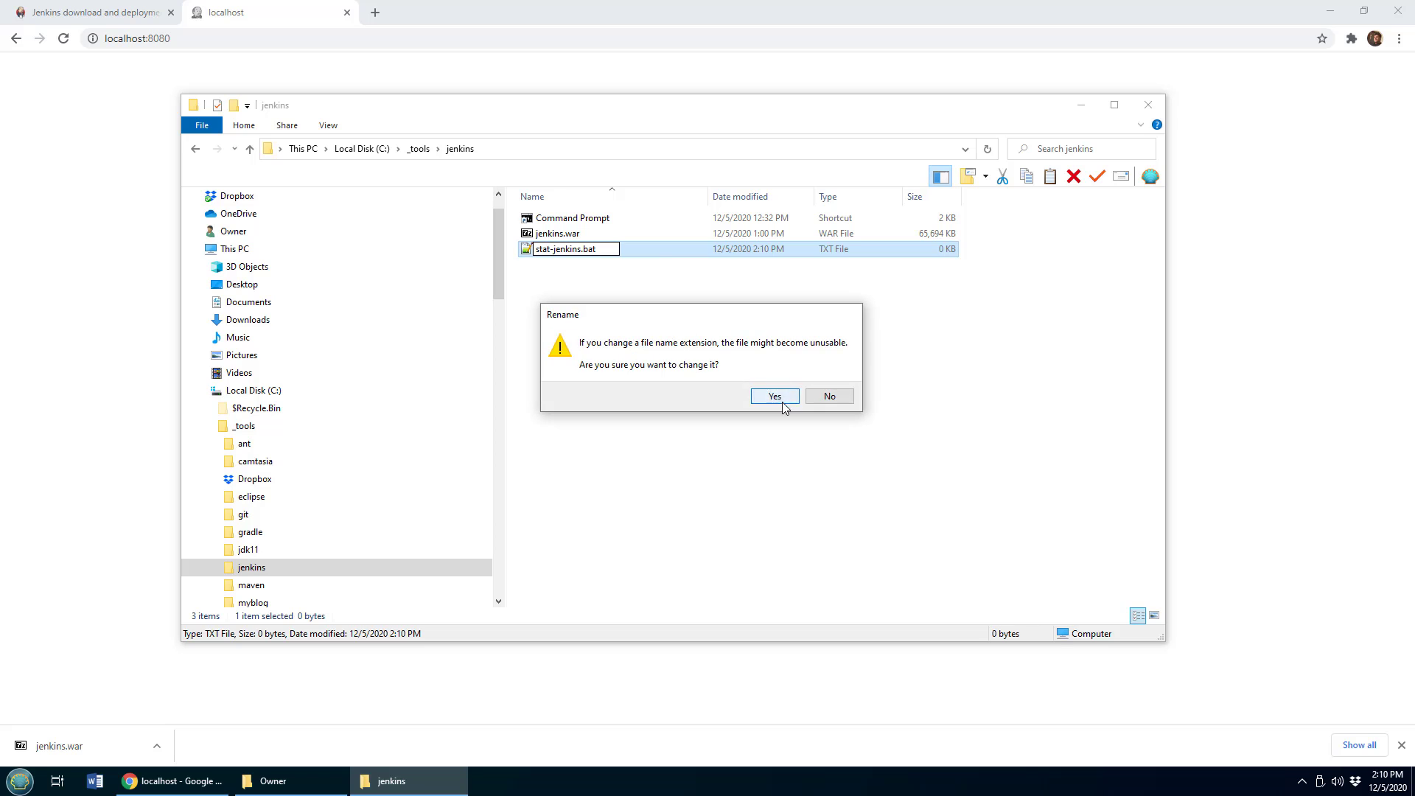
{"action": "left_click", "coordinate": [773, 397]}
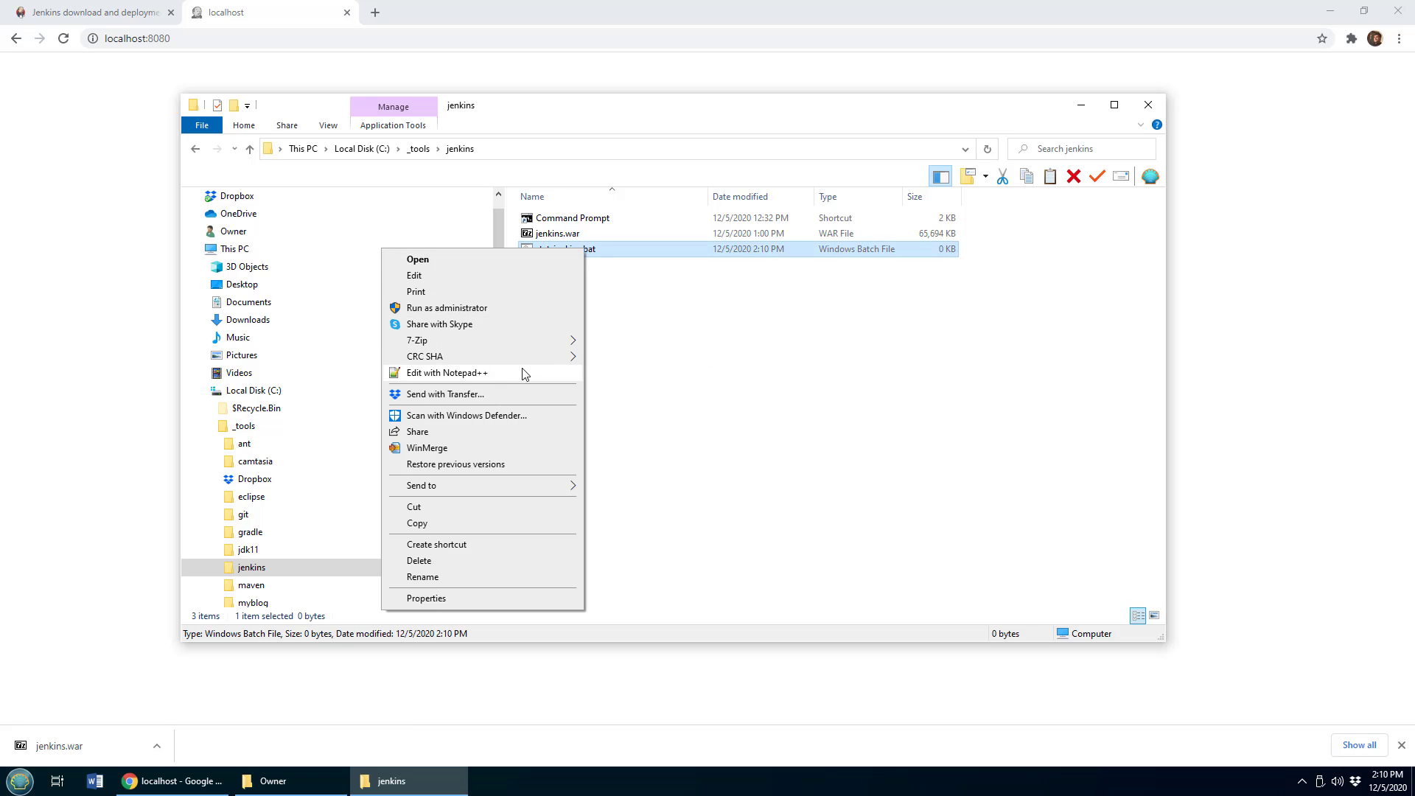
- Write 'java -jar jenkins.war' into stat-jenkins.bat in Notepad++, save and close
{"action": "left_click", "coordinate": [444, 373]}
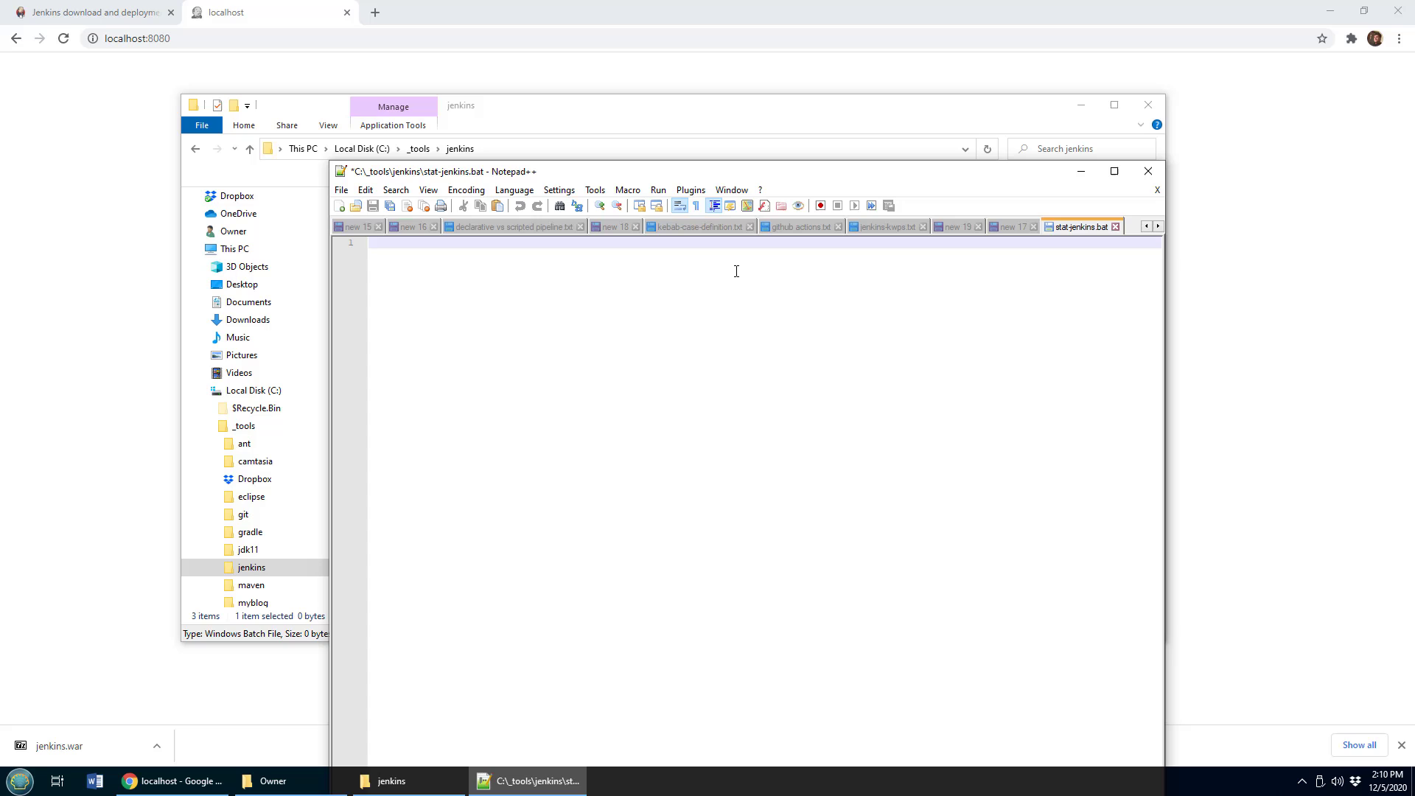
{"action": "type", "text": "java -jar jen"}
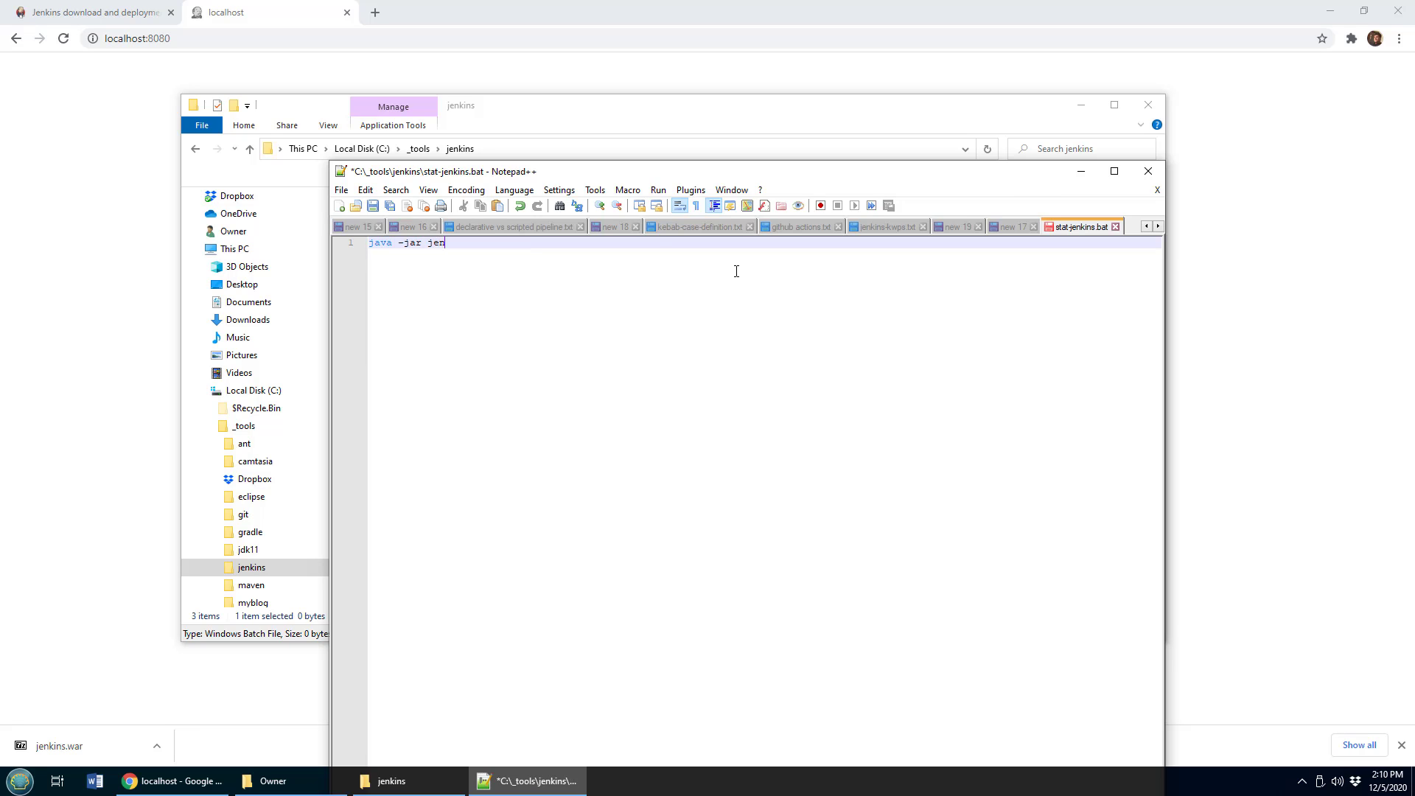
{"action": "type", "text": "kins.war"}
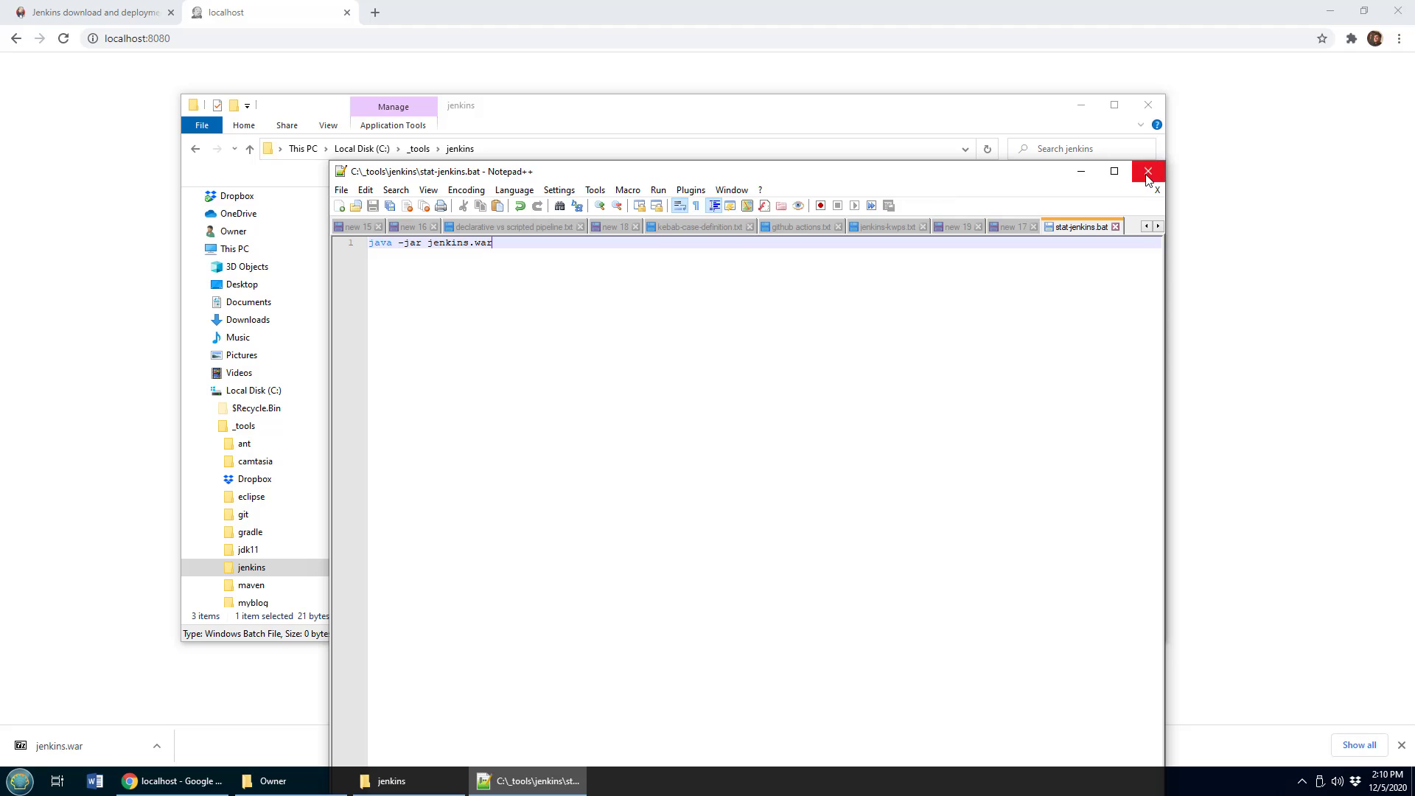
{"action": "left_click", "coordinate": [1147, 172]}
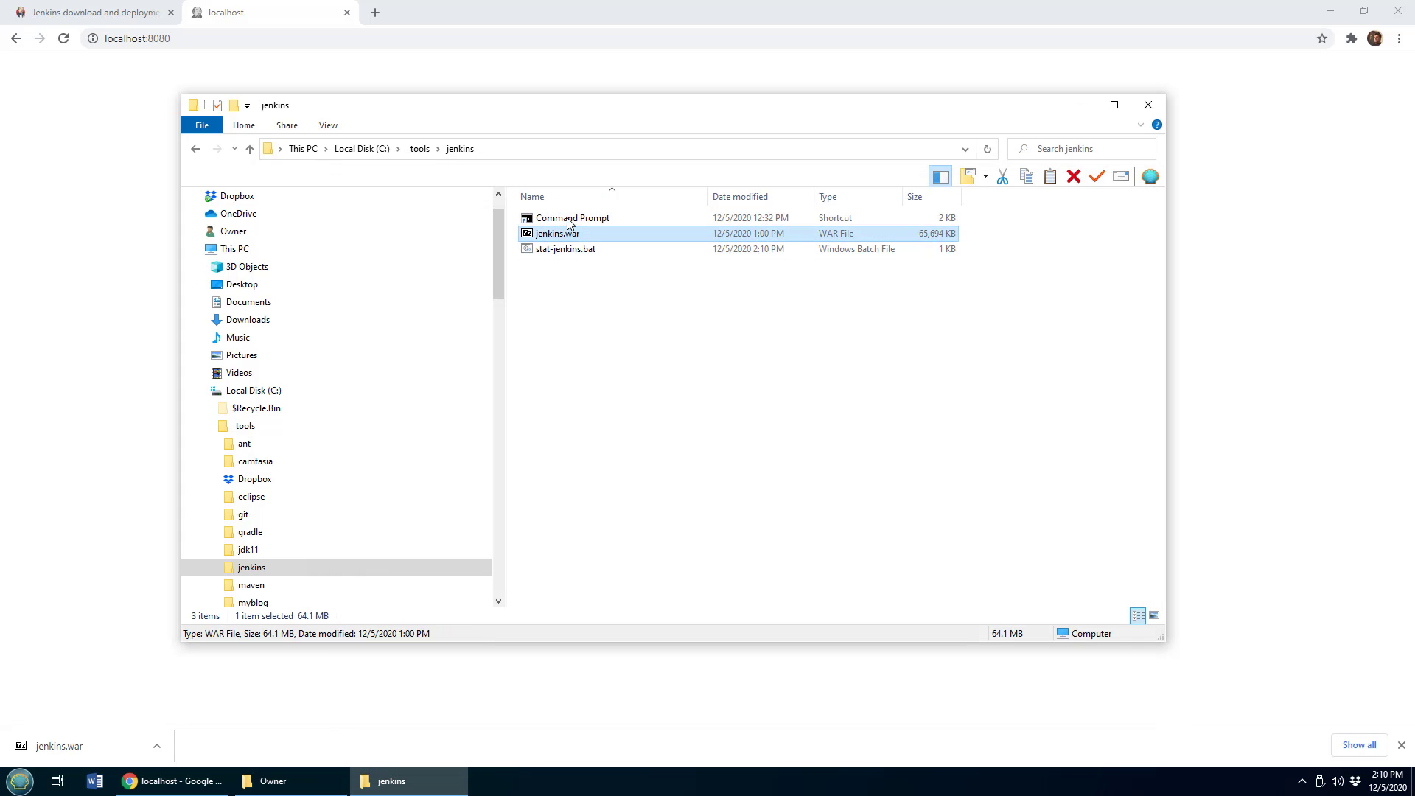
- Run stat-jenkins.bat to launch Jenkins in a console window
{"action": "left_click", "coordinate": [566, 249]}
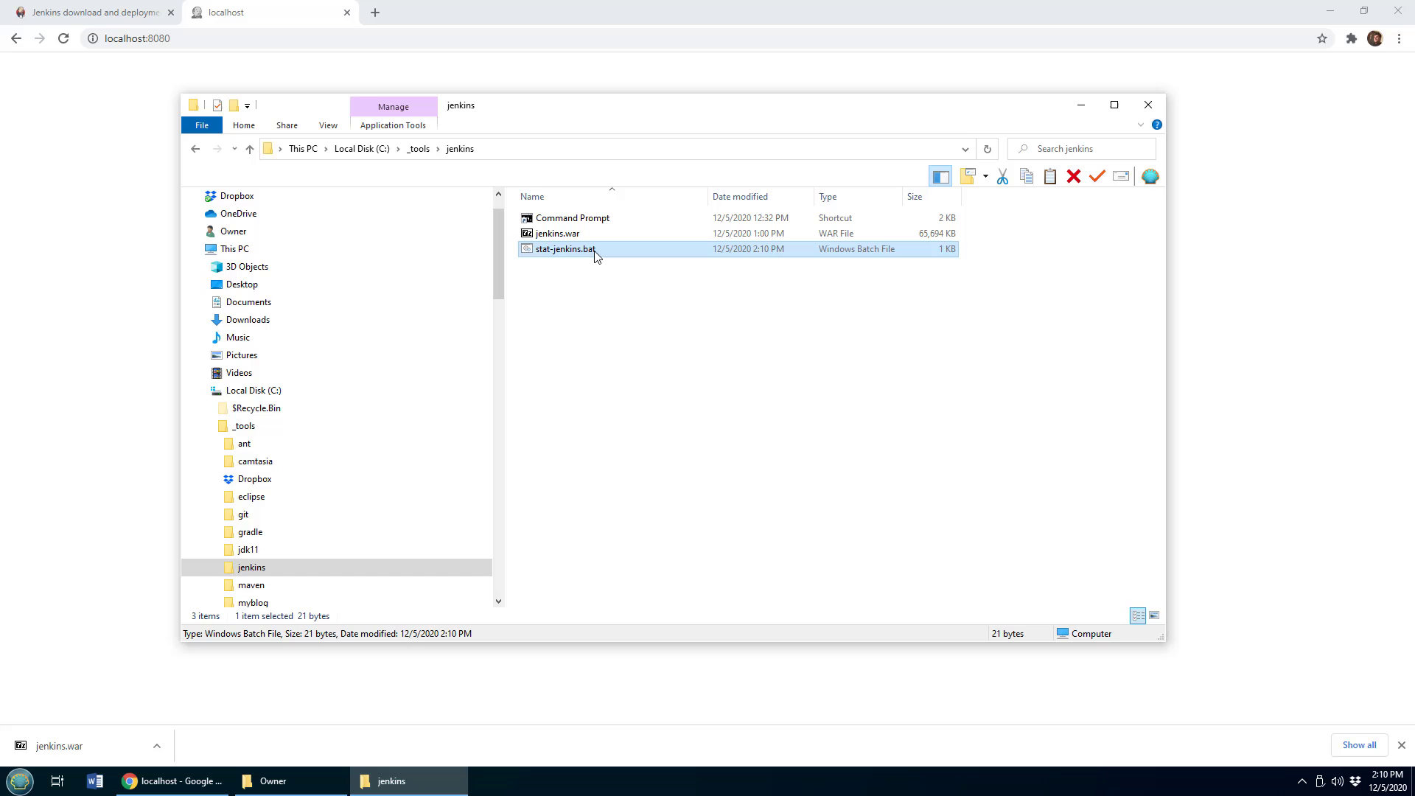
{"action": "double_click", "coordinate": [566, 249]}
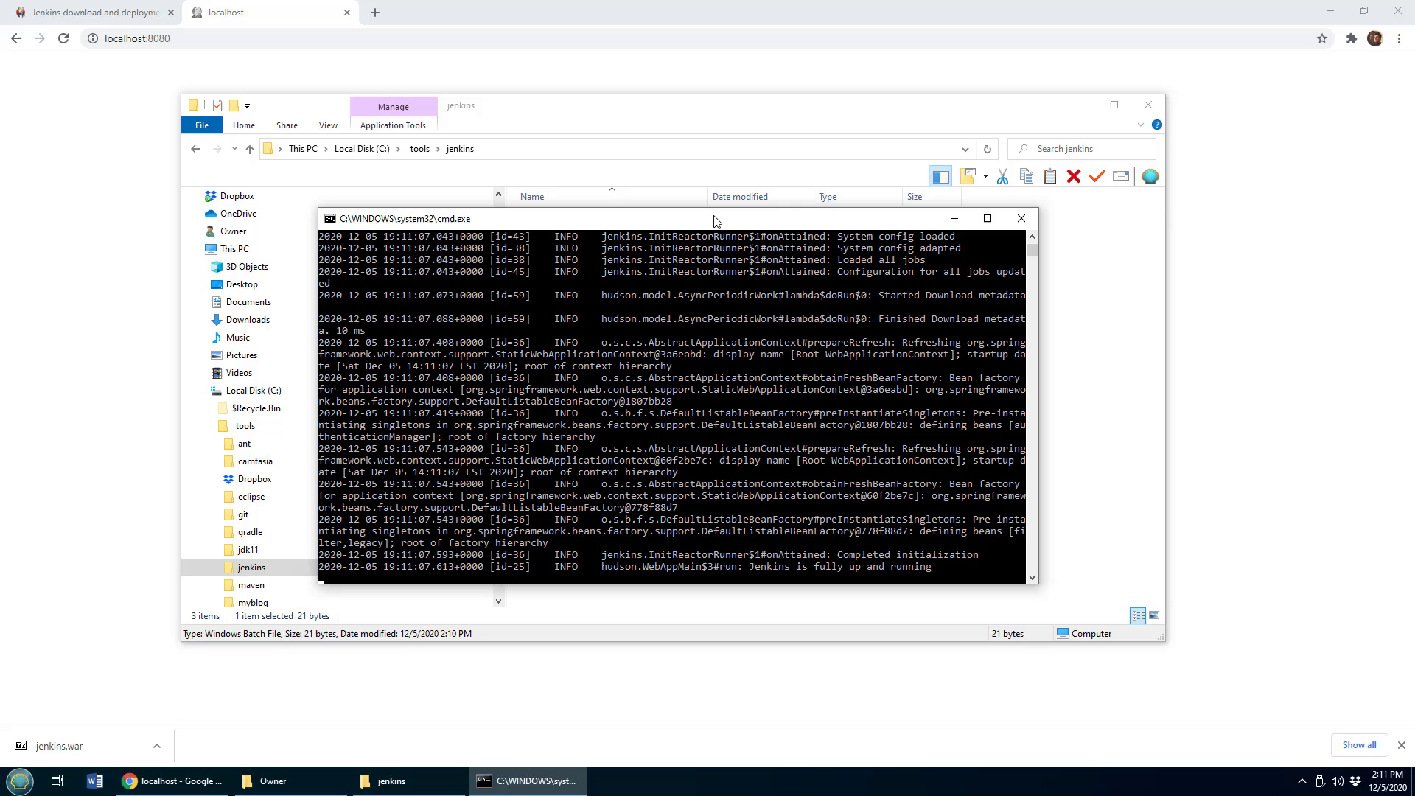
{"action": "mouse_move", "coordinate": [758, 257]}
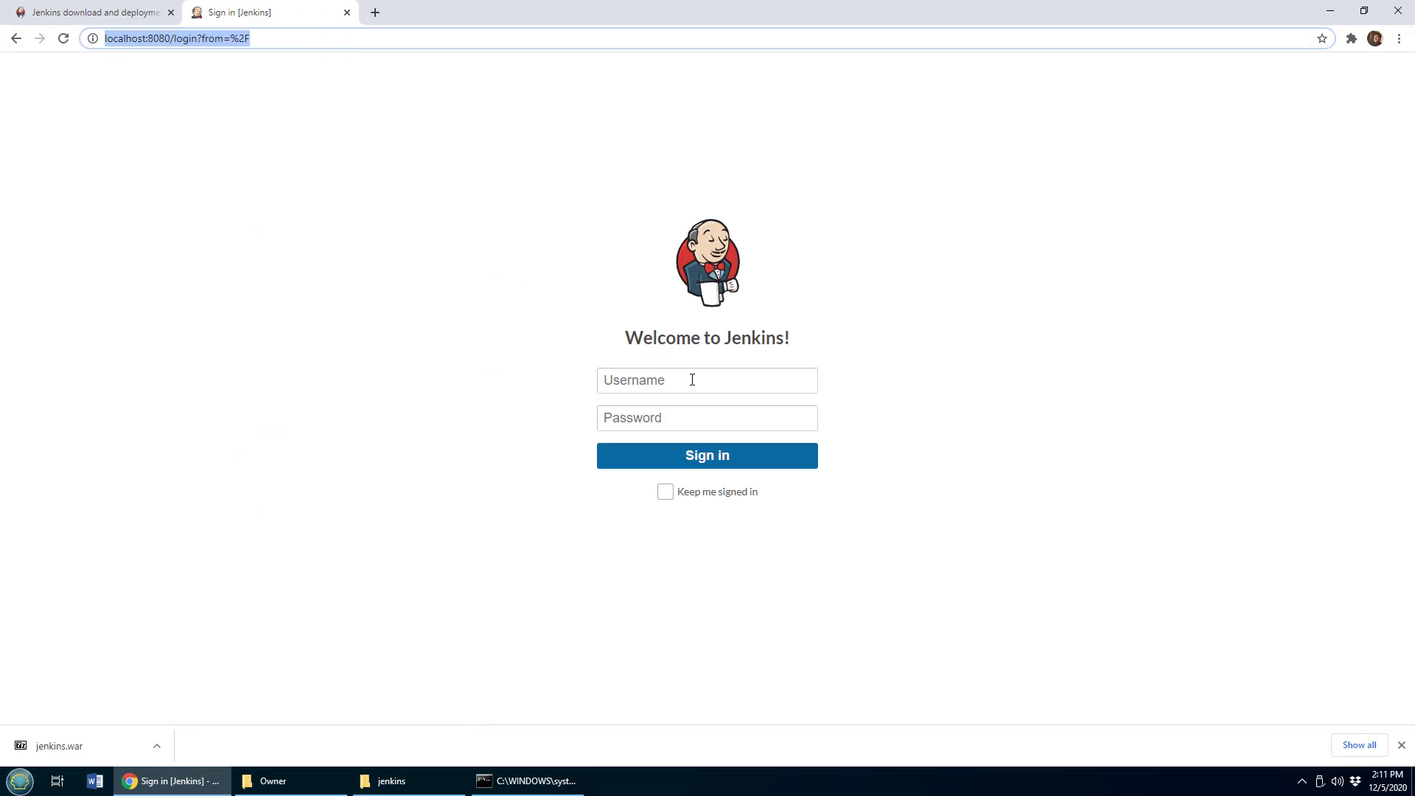
- Sign in as 'jenkins', dismiss the password warning, and reopen the stat-jenkins.bat context menu
{"action": "type", "text": "••••"}
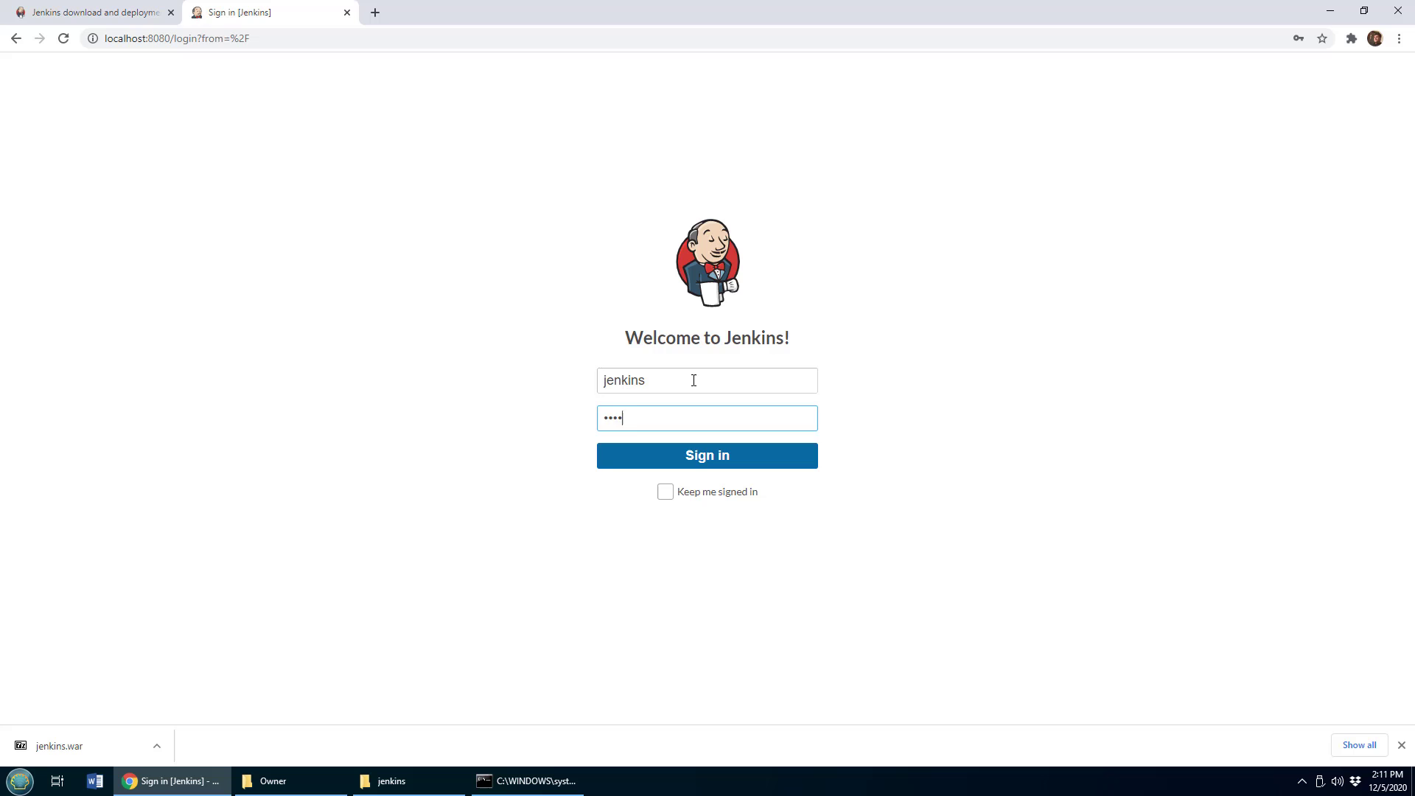
{"action": "left_click", "coordinate": [707, 455]}
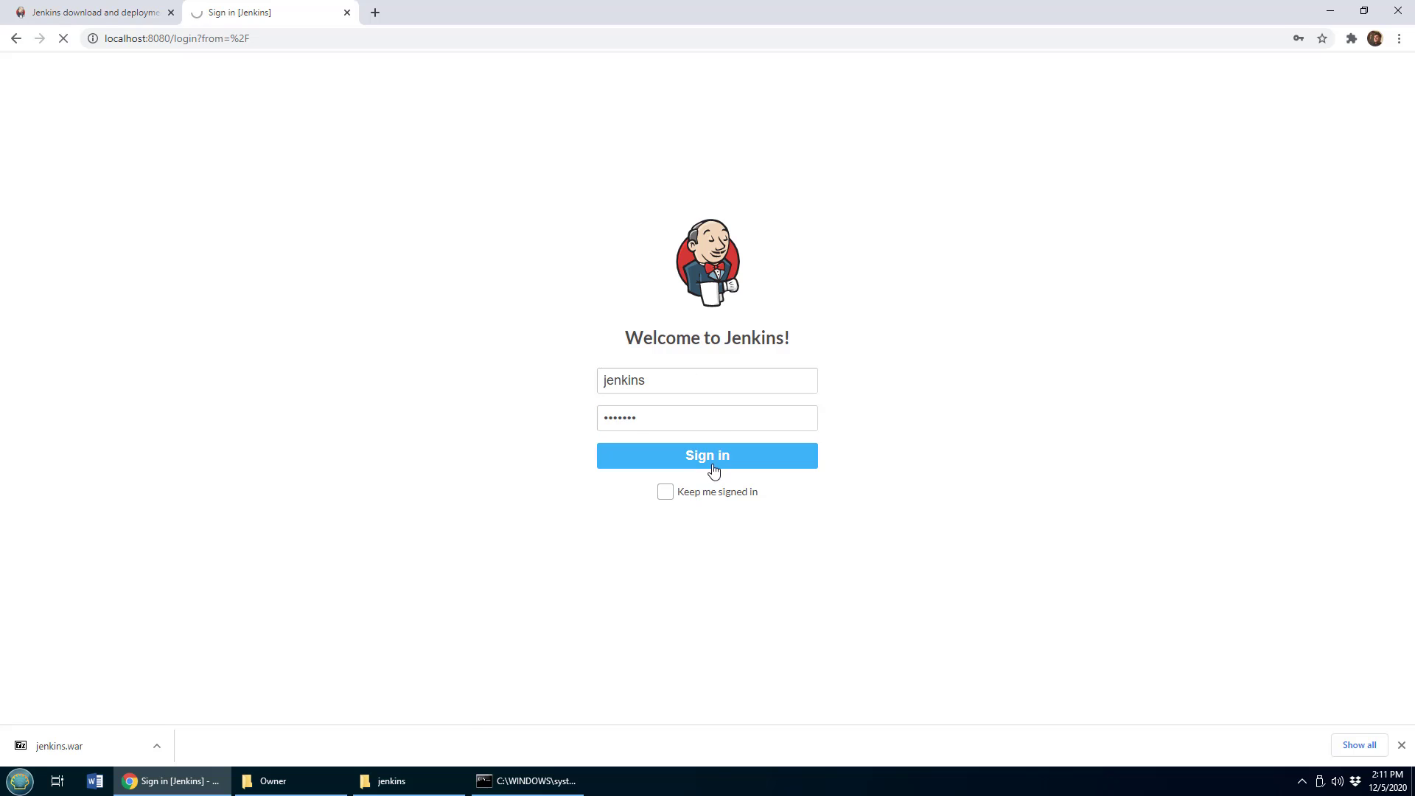
{"action": "left_click", "coordinate": [707, 455]}
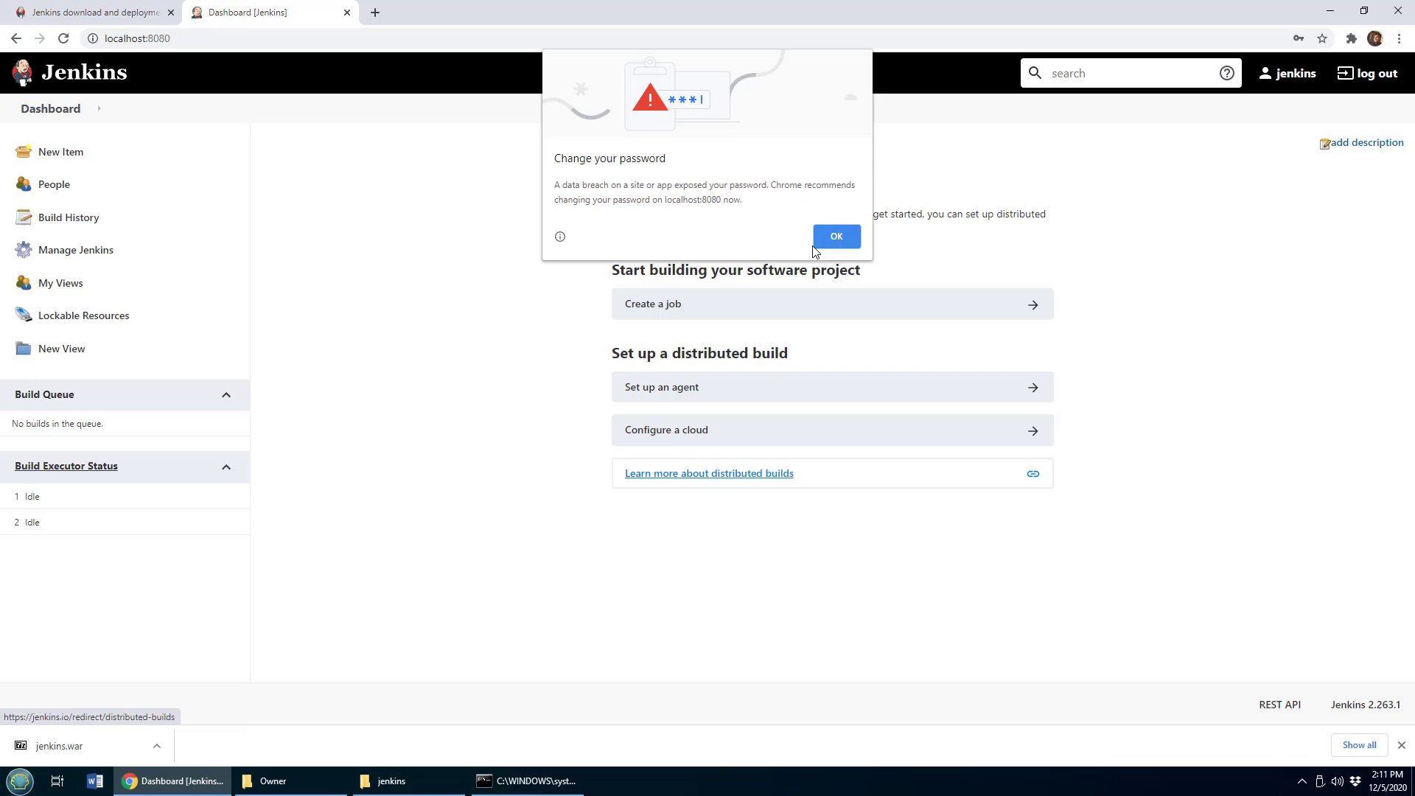
{"action": "left_click", "coordinate": [835, 235]}
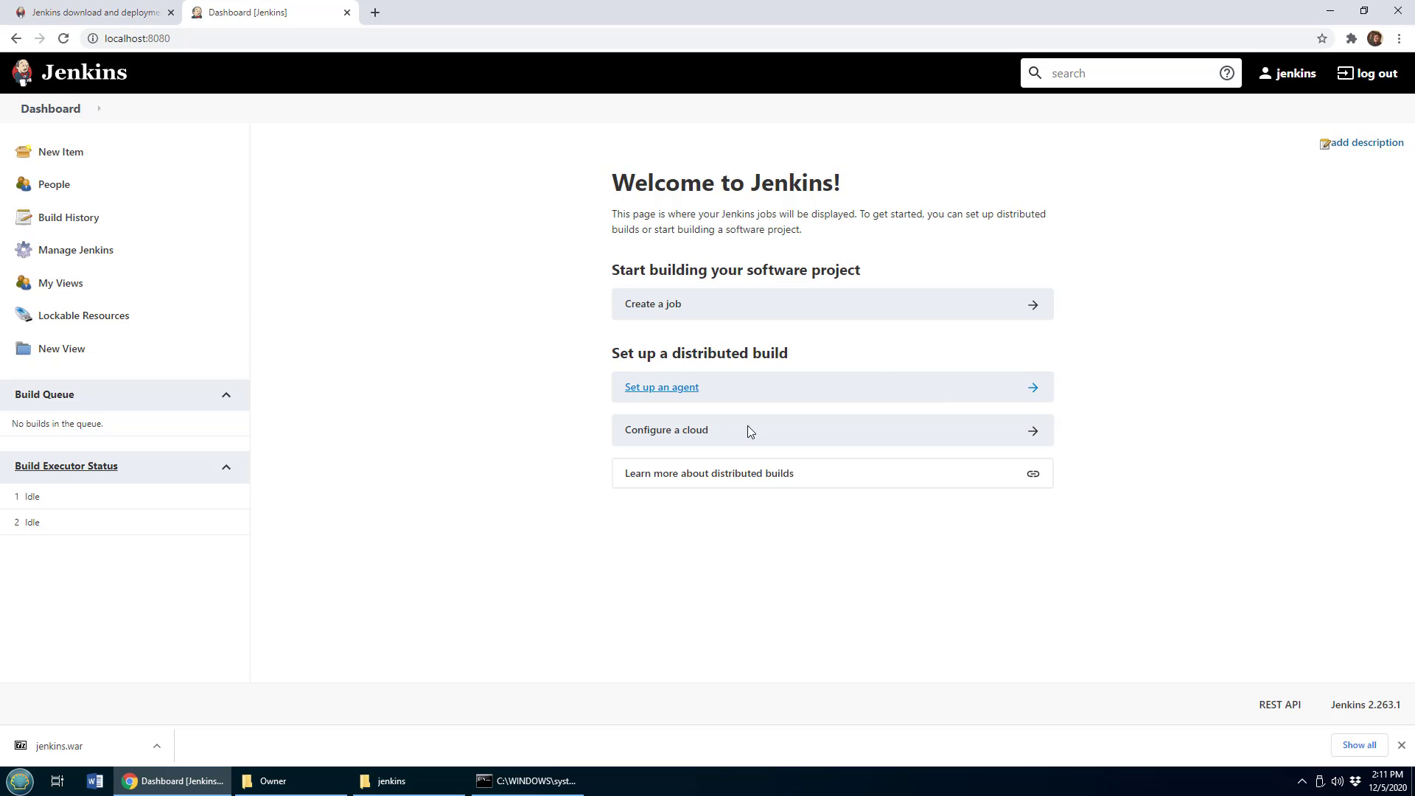
{"action": "left_click", "coordinate": [531, 780]}
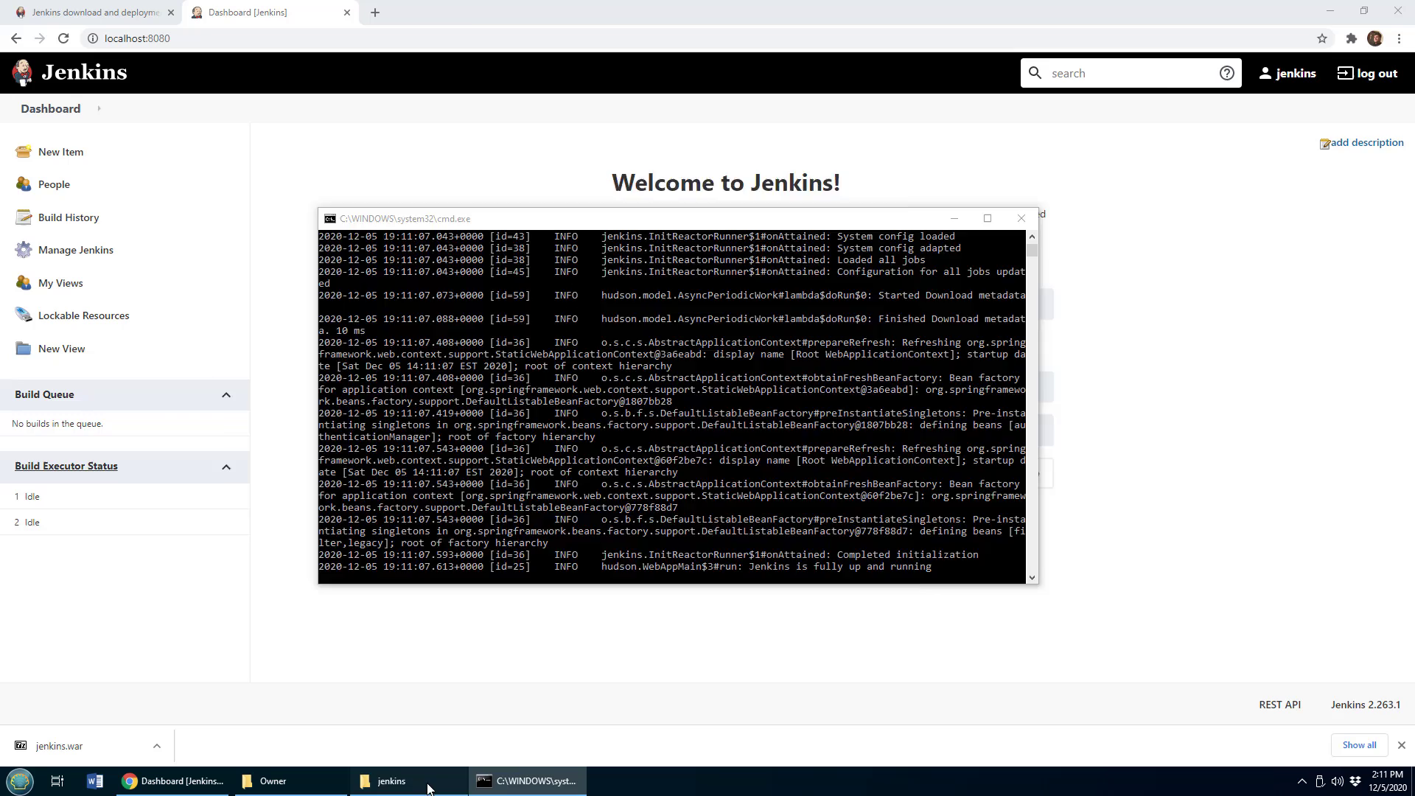
{"action": "right_click", "coordinate": [564, 248]}
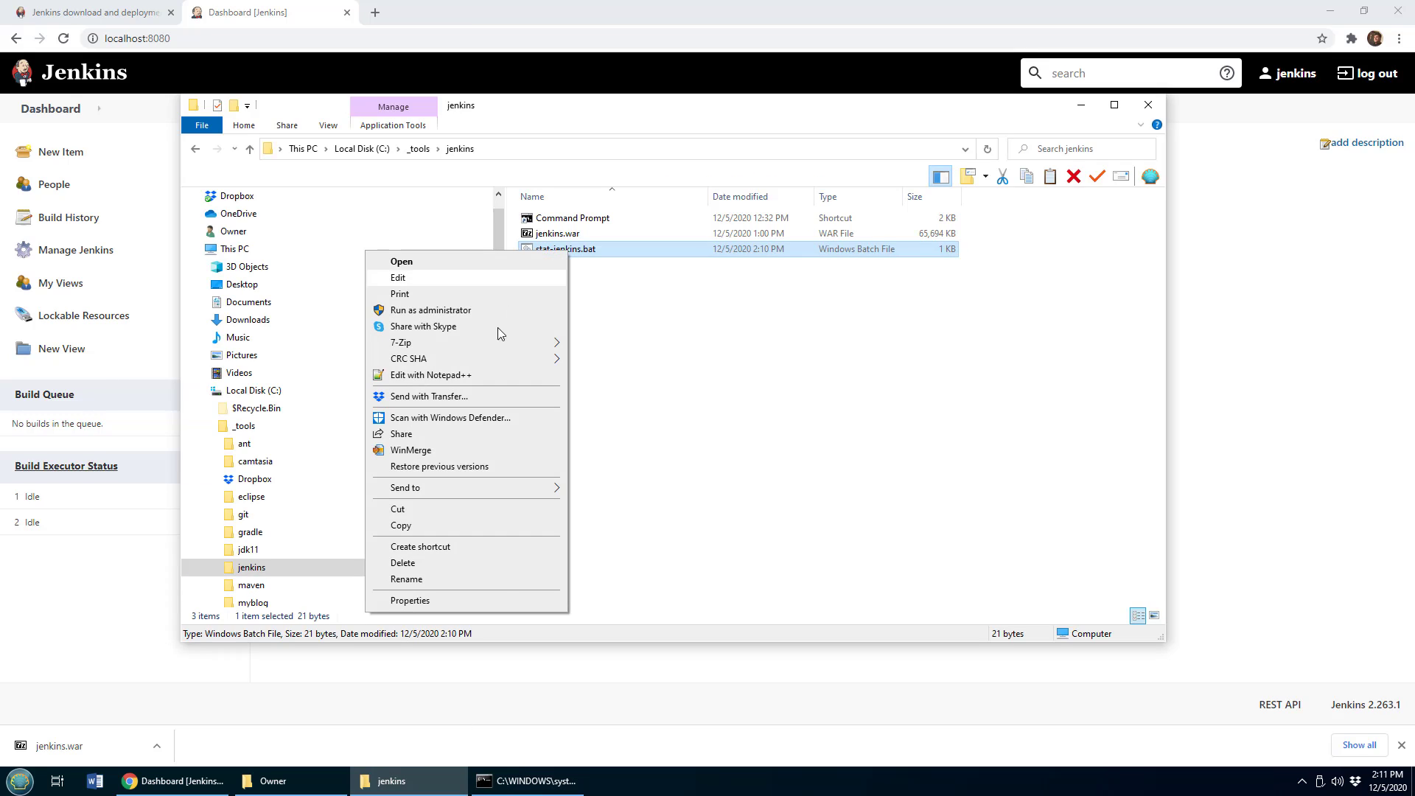